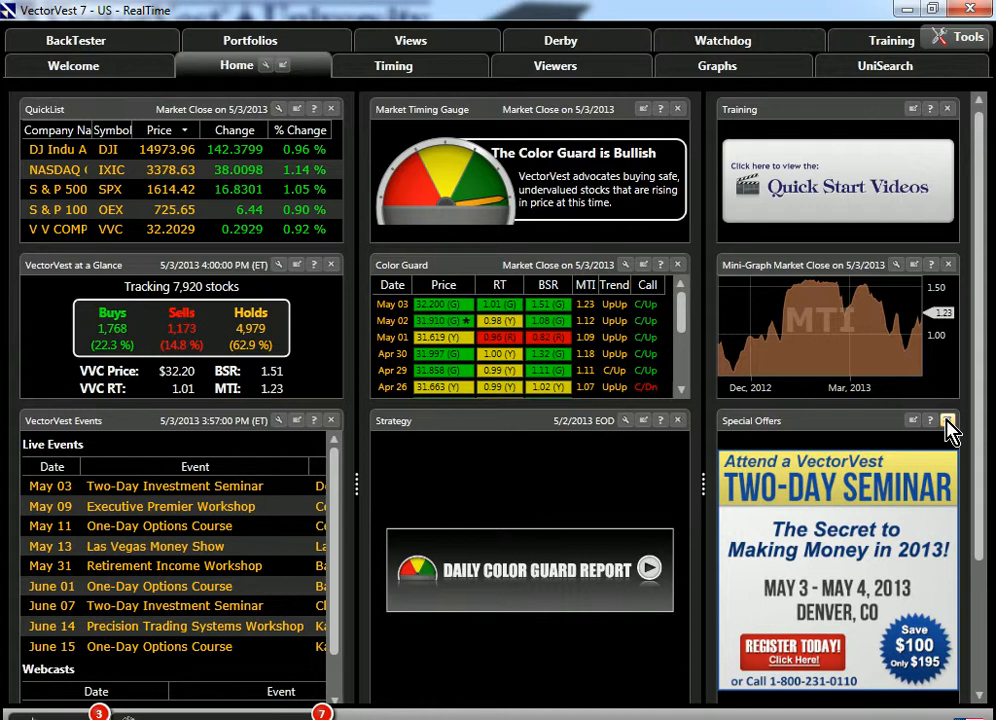
mouse_move(730, 448)
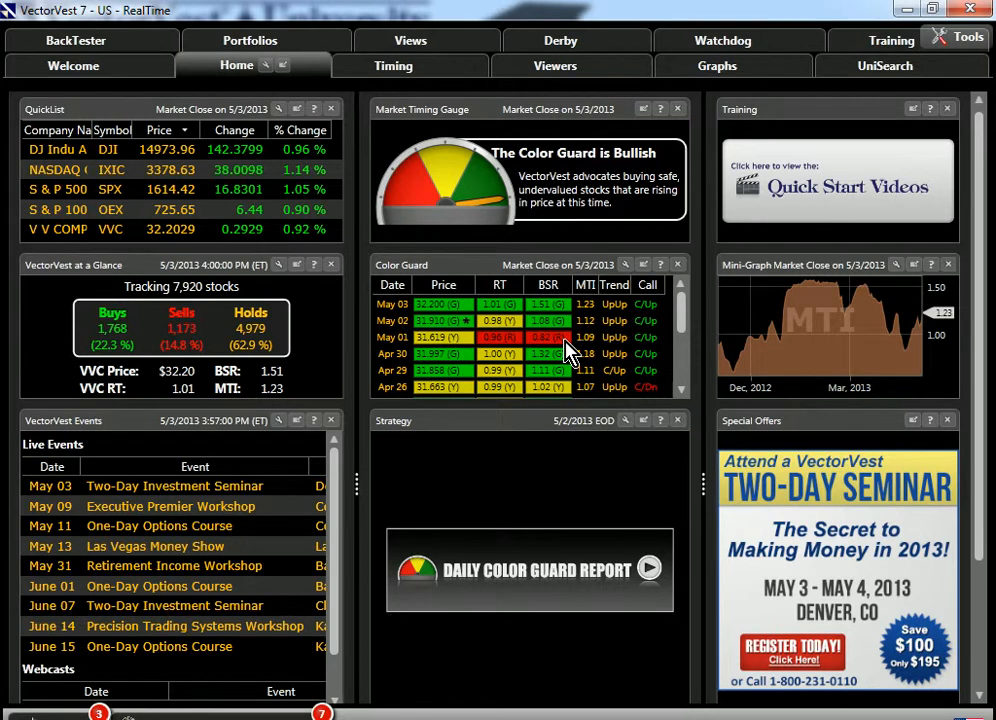
mouse_move(544, 318)
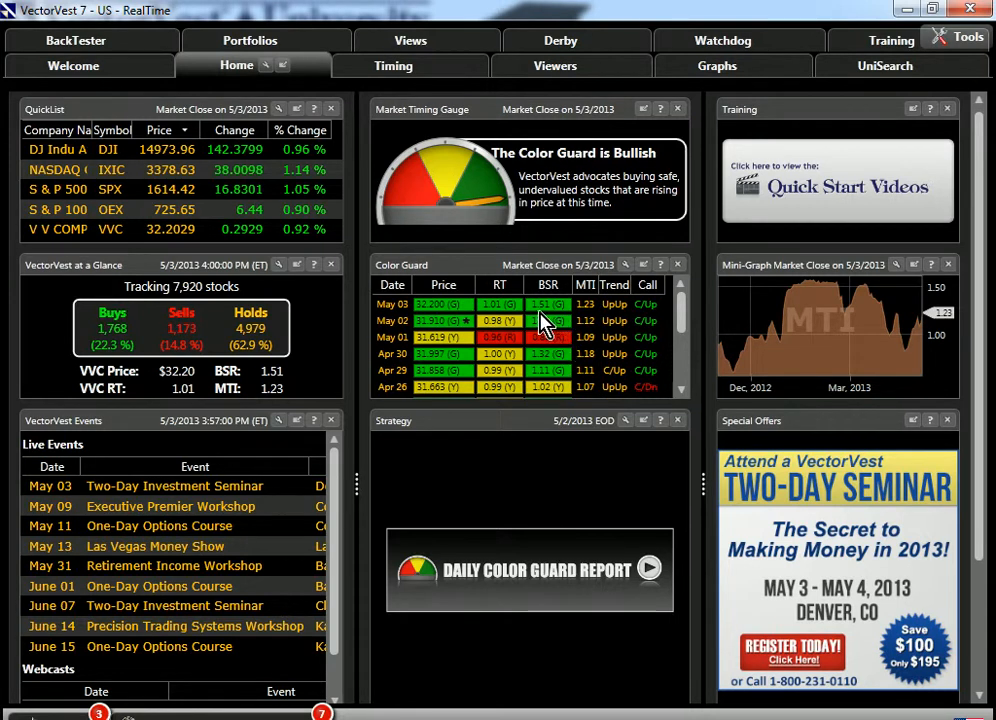
mouse_move(590, 320)
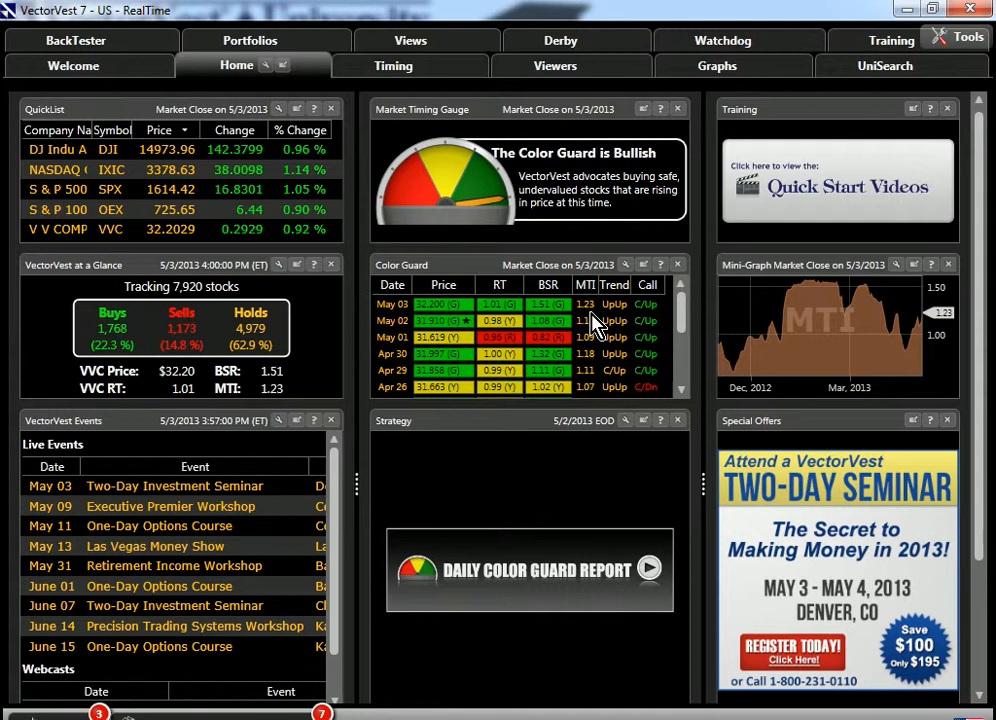
mouse_move(480, 340)
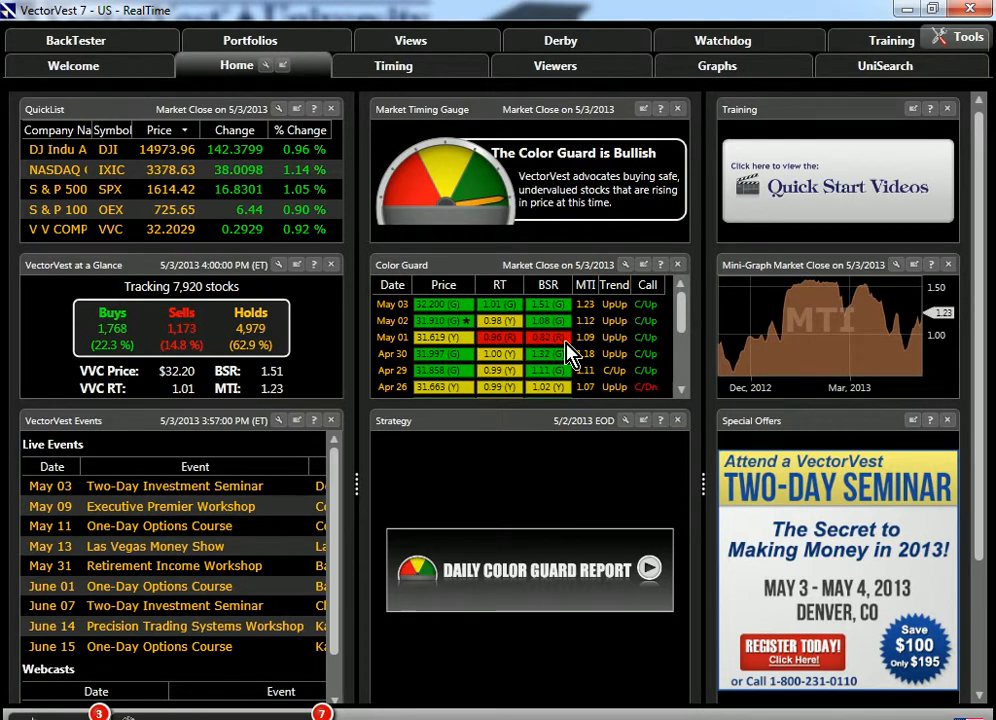
mouse_move(650, 388)
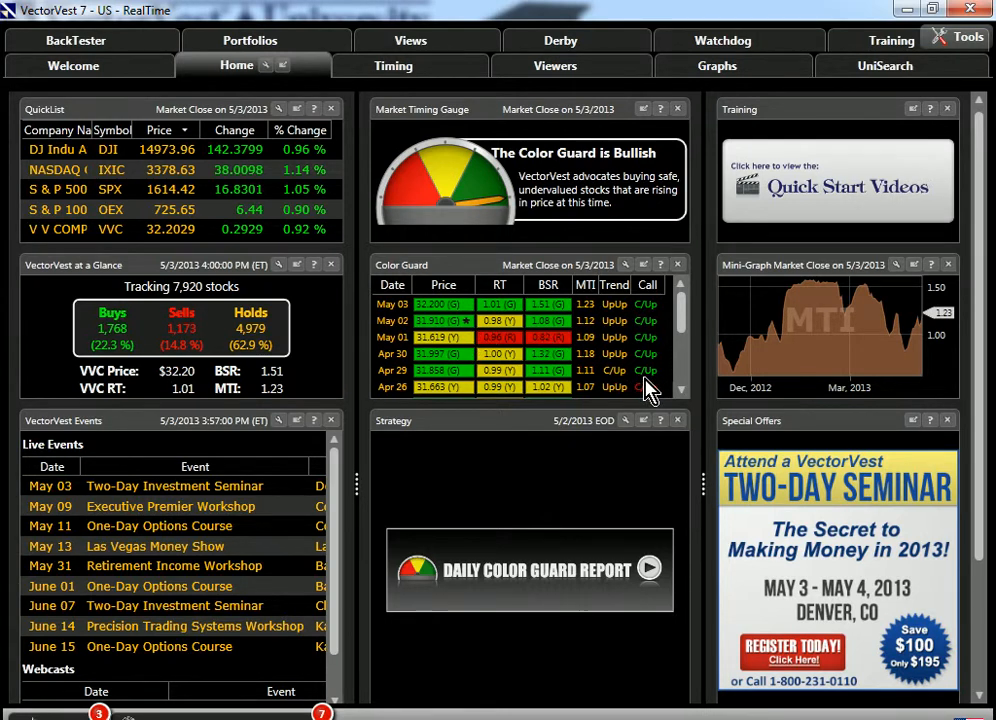
mouse_move(480, 320)
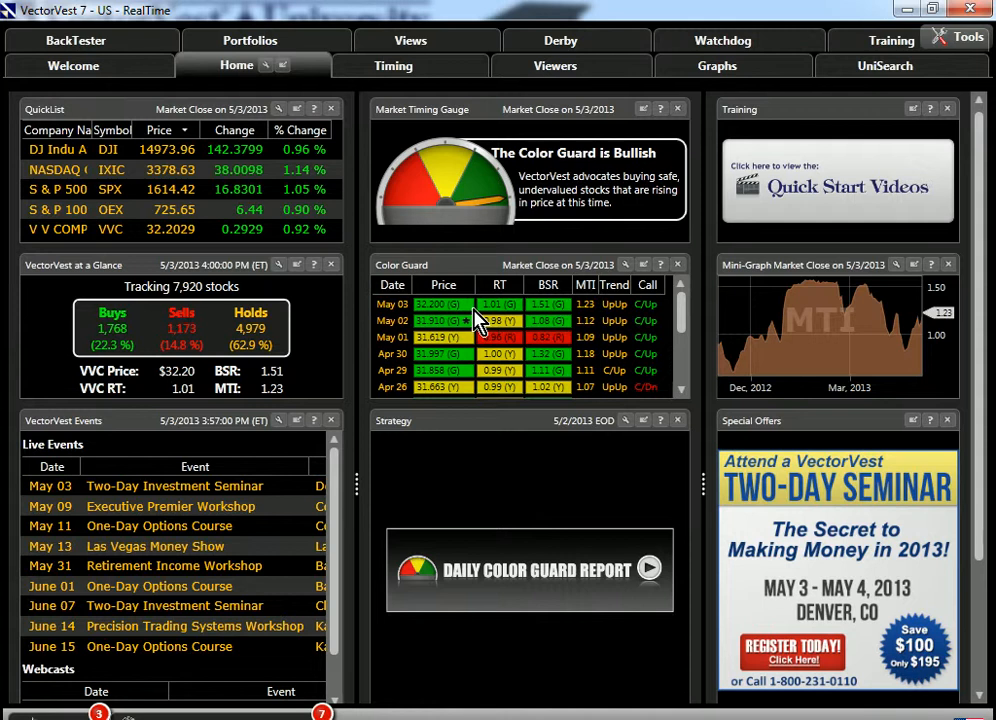
mouse_move(476, 330)
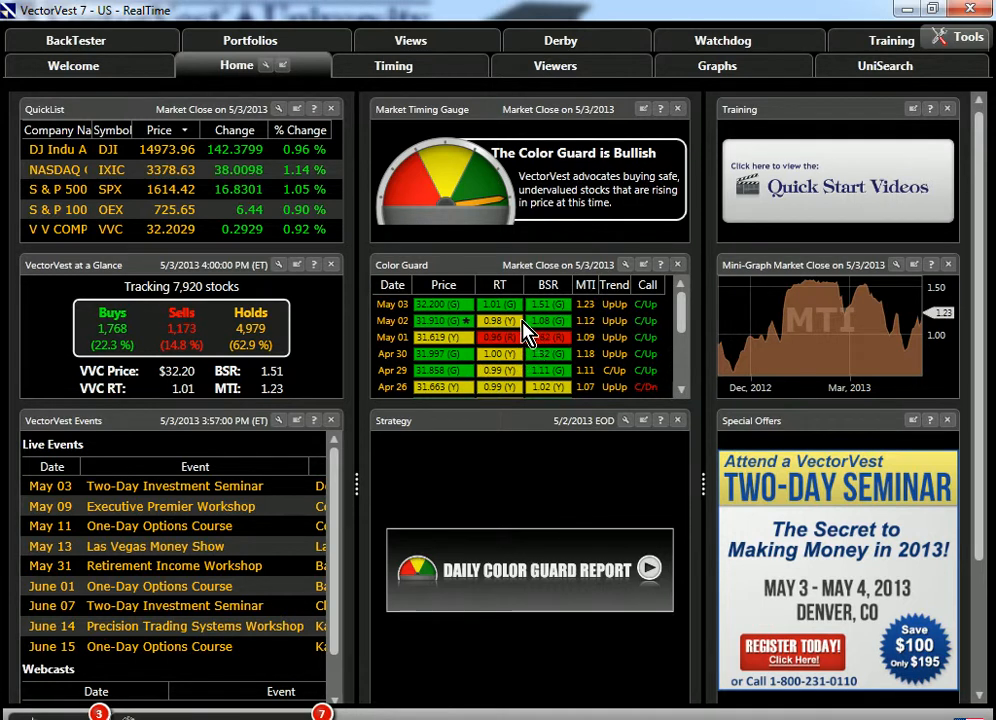
mouse_move(520, 330)
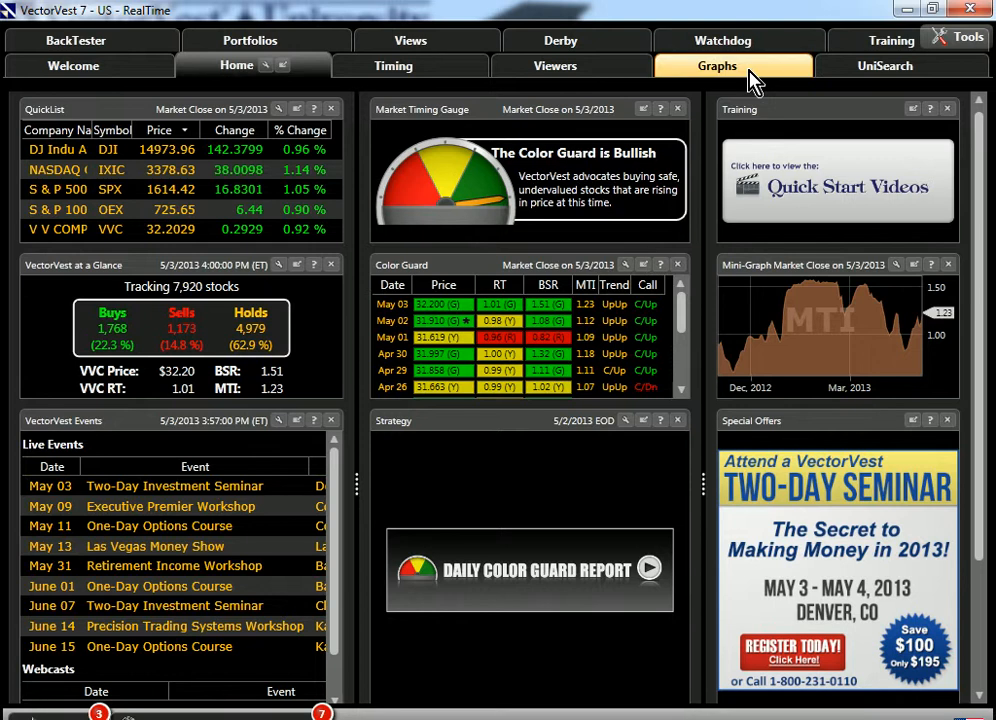
- Show the market timing price graph alone with support and resistance lines for 2/1/2013–5/3/2013
left_click(716, 64)
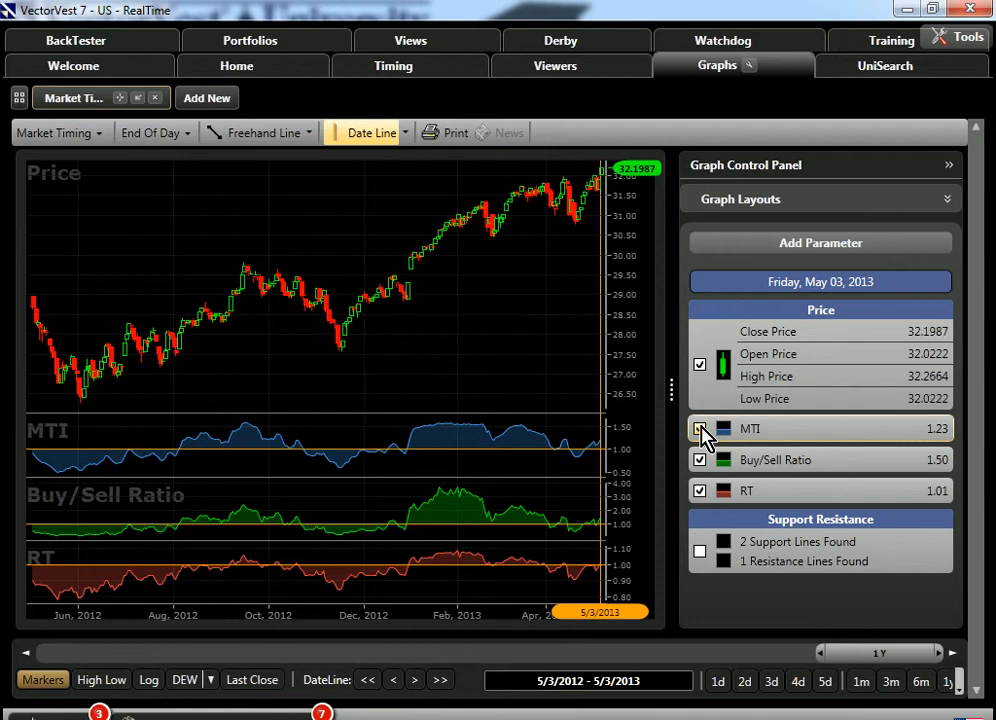
left_click(700, 428)
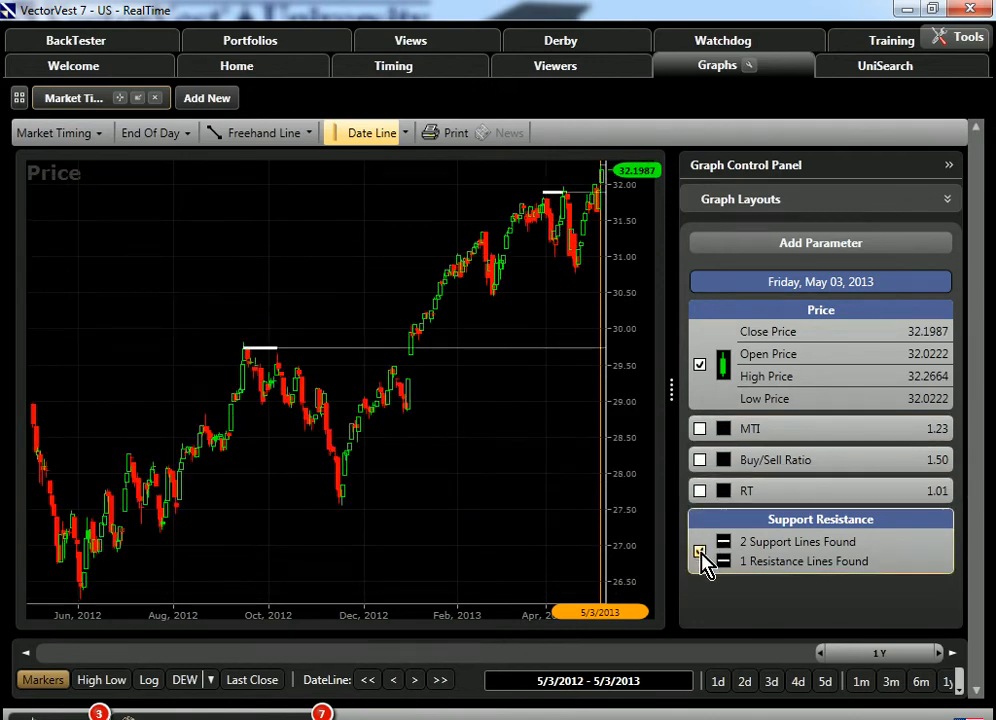
left_click(700, 552)
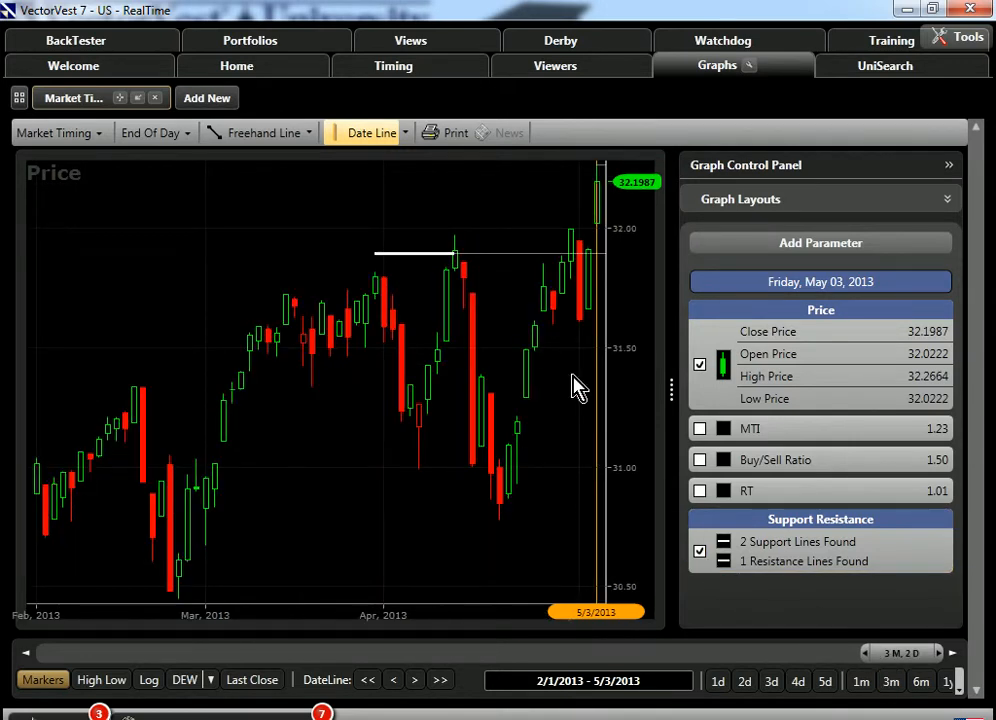
mouse_move(524, 330)
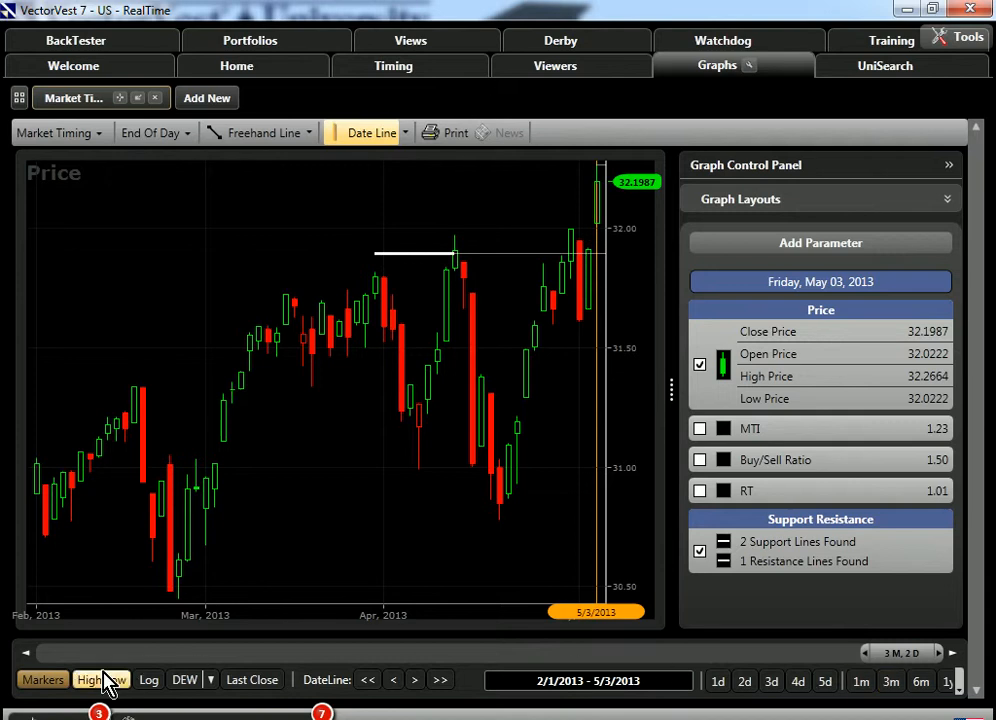
- Mark the high and low points and widen the date range back to 3/22/2007
left_click(100, 680)
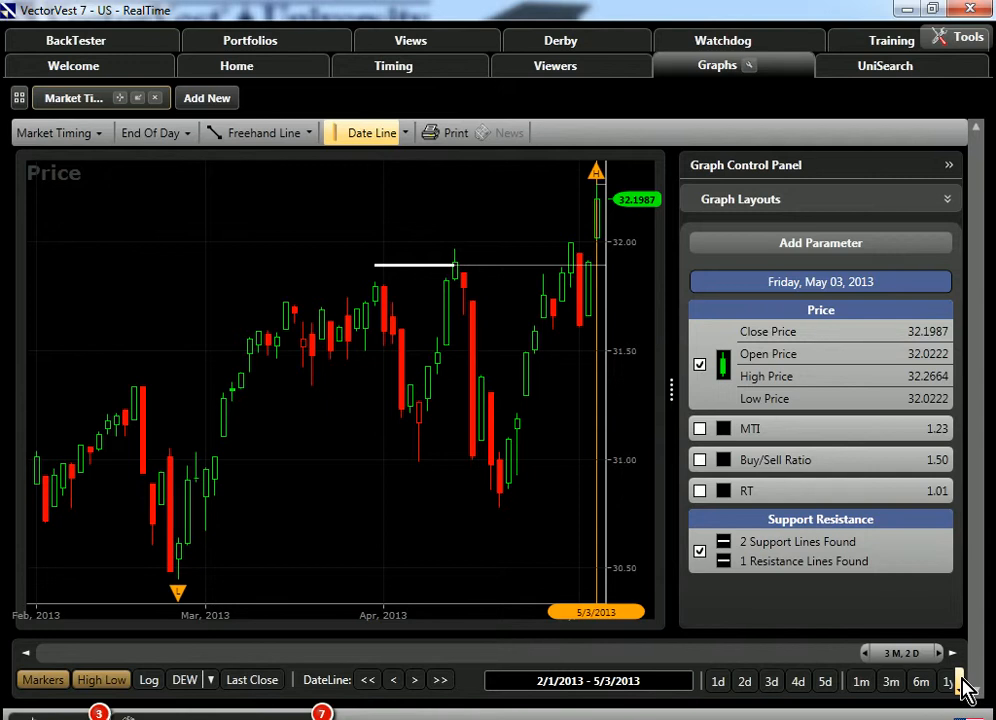
left_click(948, 680)
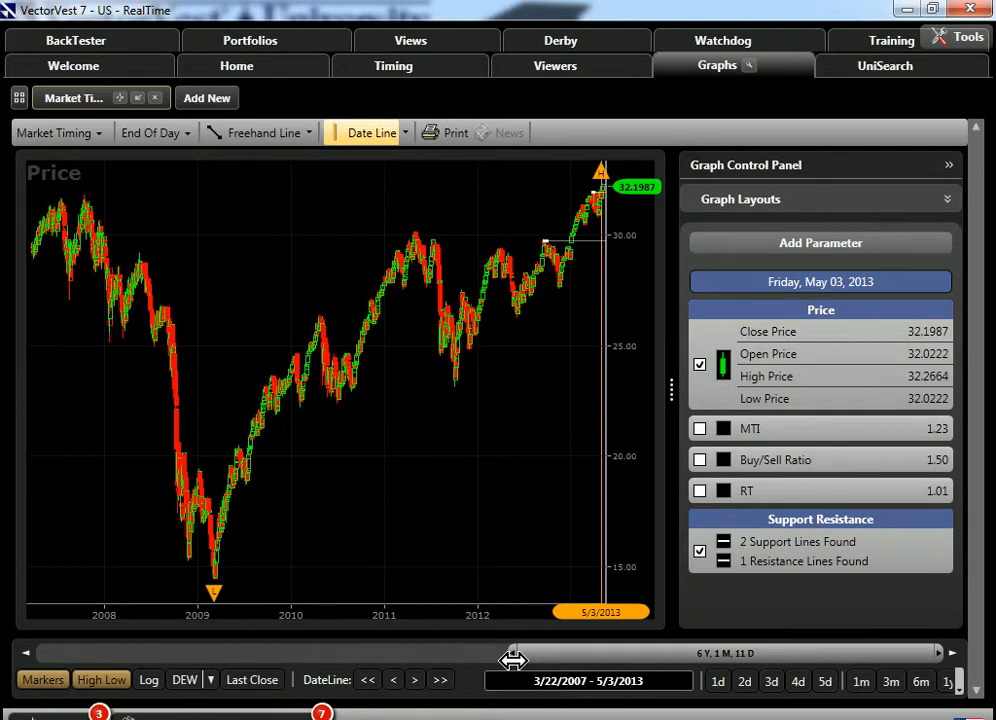
mouse_move(528, 628)
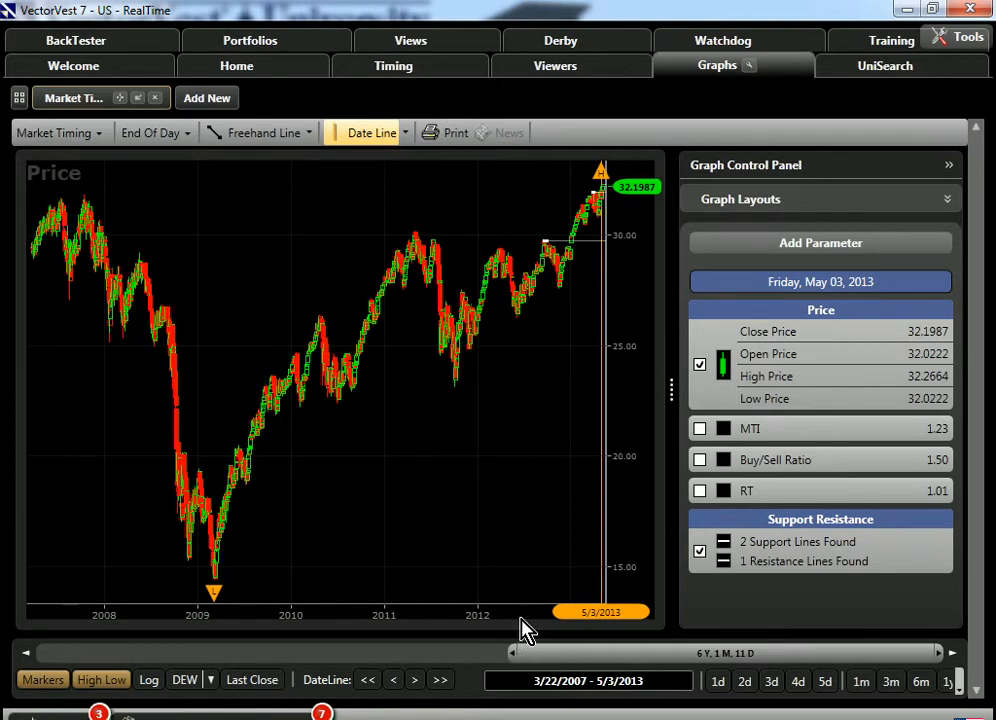
mouse_move(596, 290)
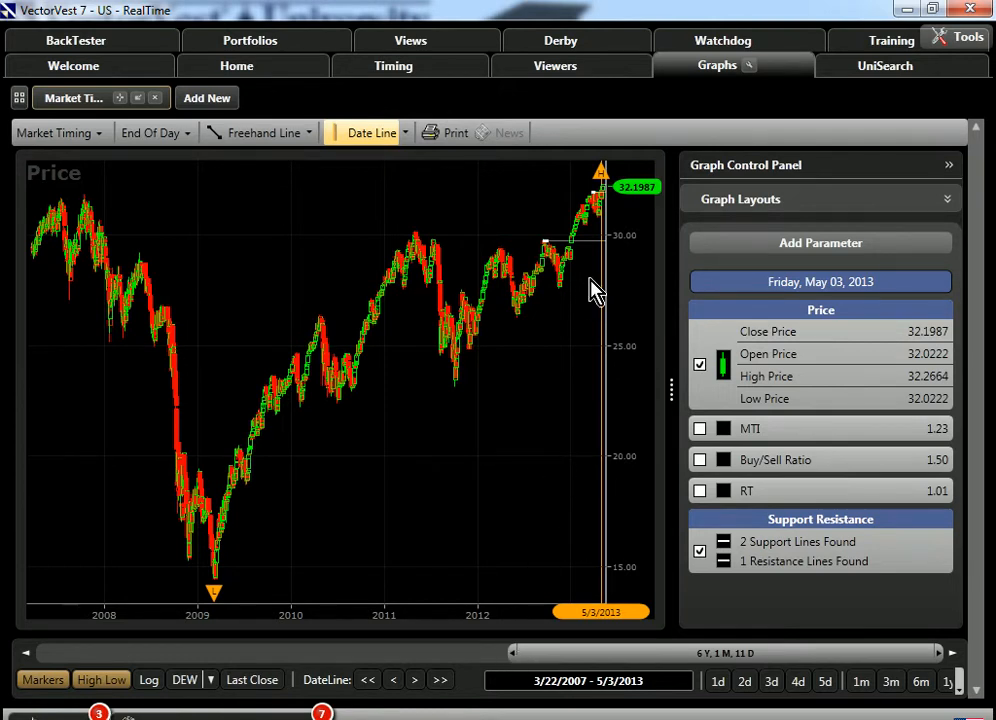
mouse_move(840, 628)
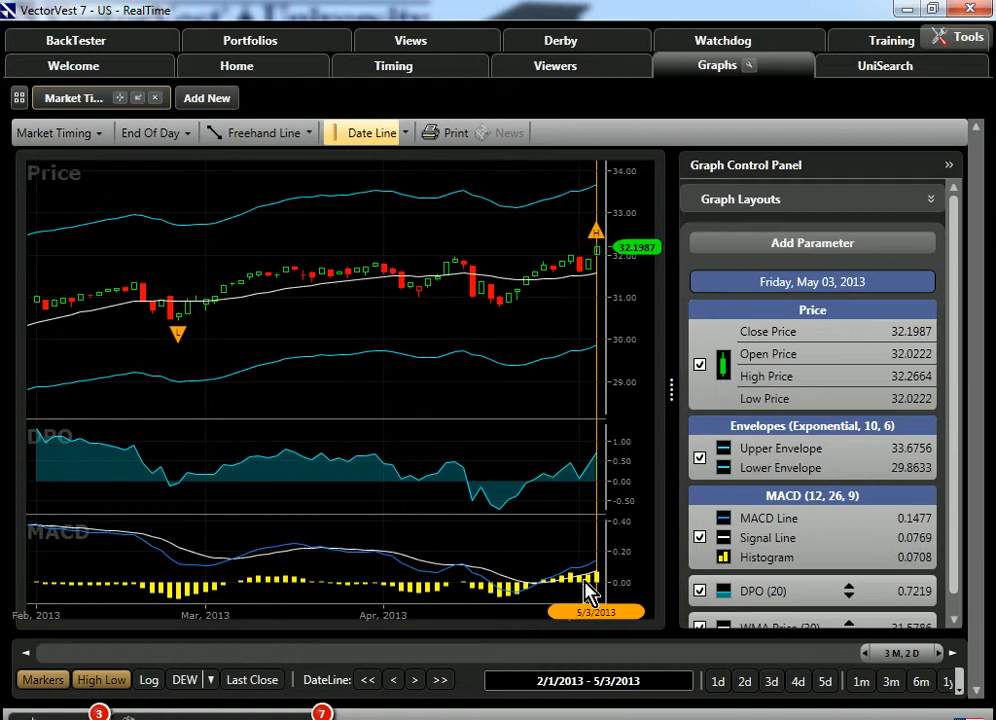
mouse_move(584, 504)
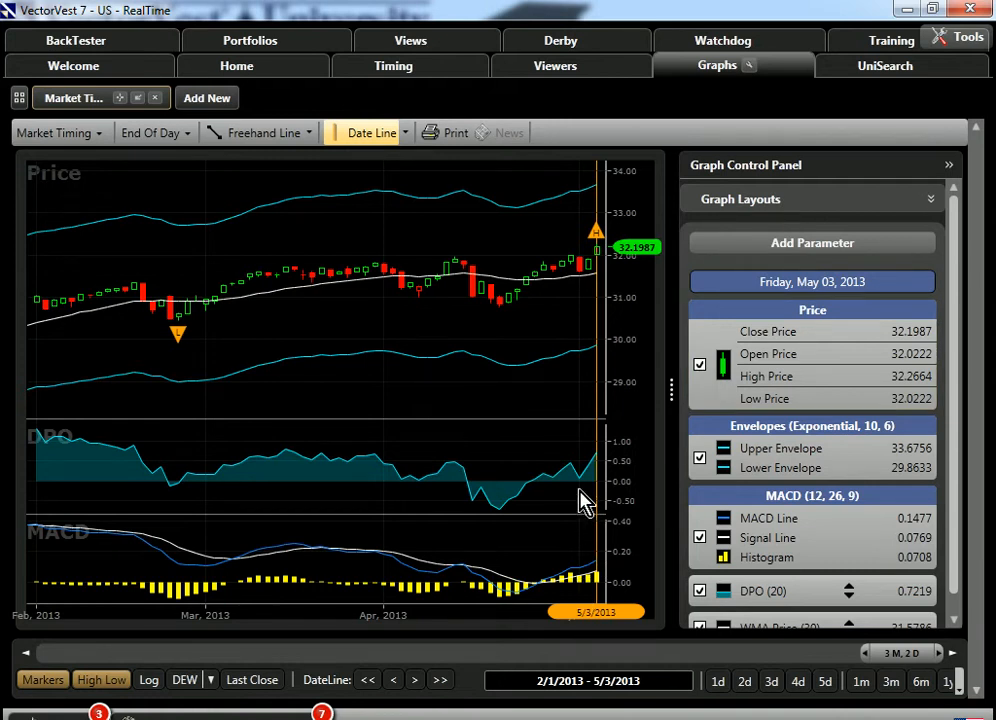
mouse_move(552, 552)
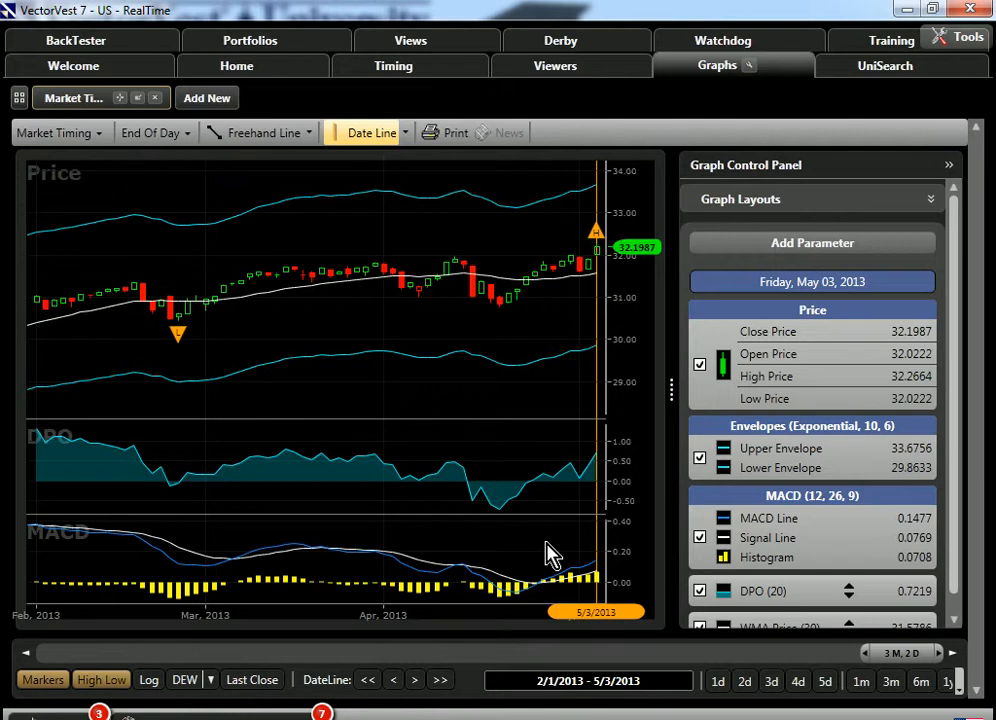
mouse_move(594, 320)
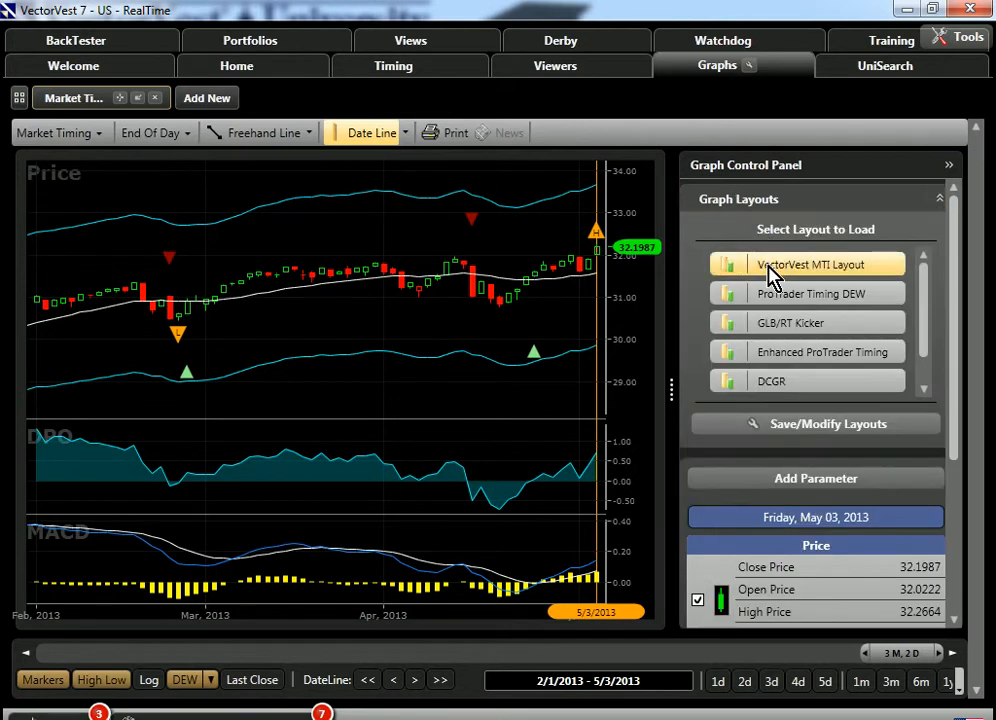
- Load the VectorVest MTI Layout, hide the MTI, Buy/Sell Ratio and RT panes, and set the date line to 4/18/2013
left_click(808, 264)
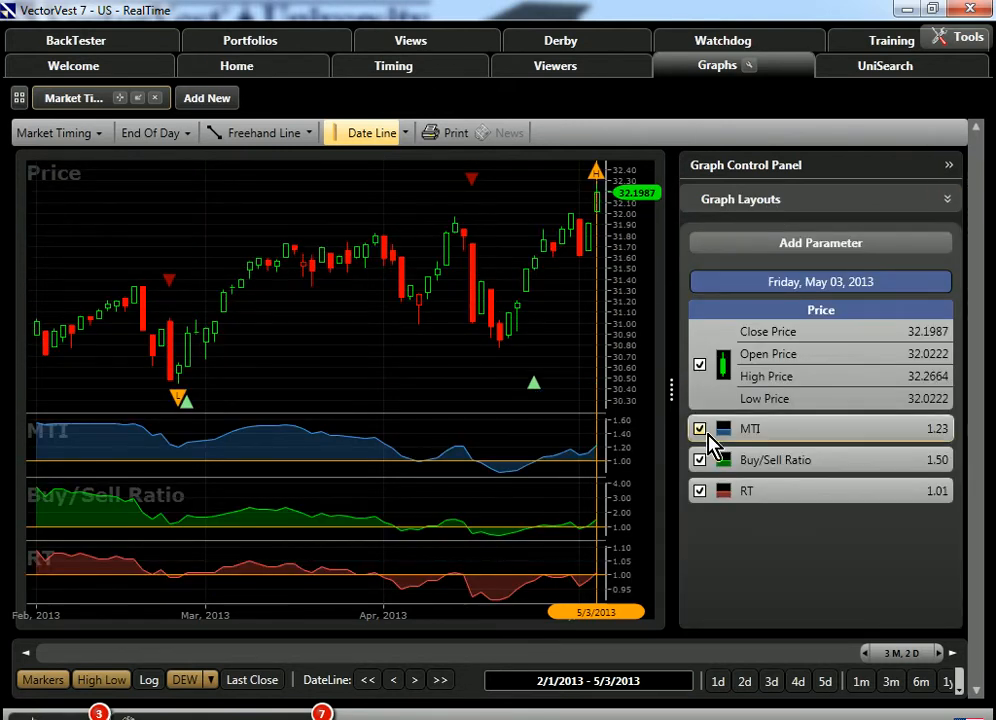
left_click(700, 428)
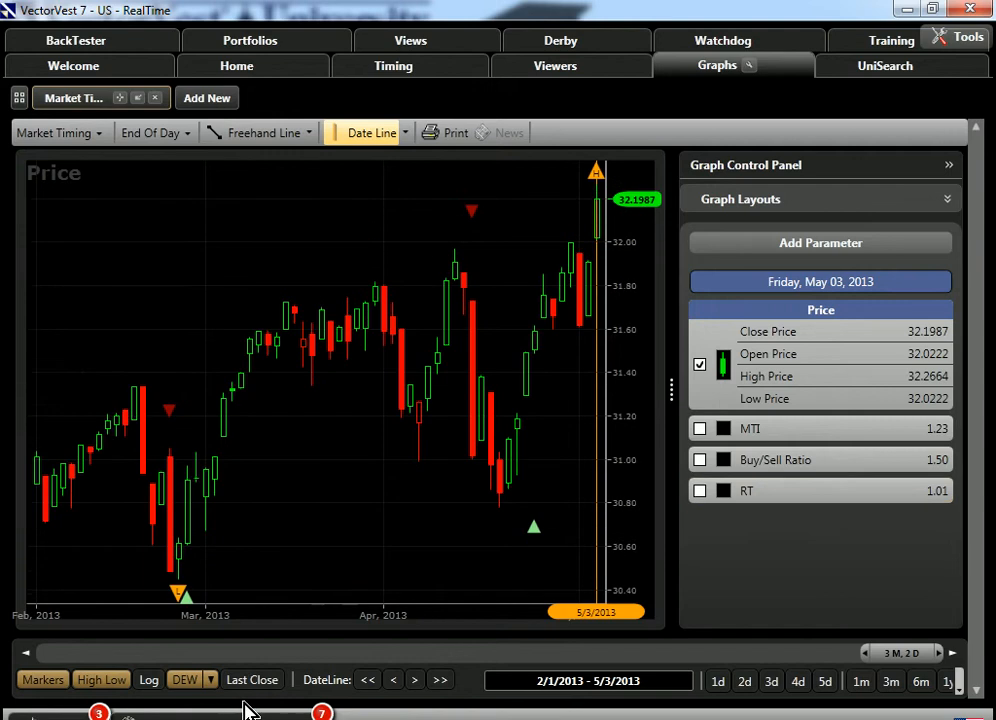
mouse_move(420, 544)
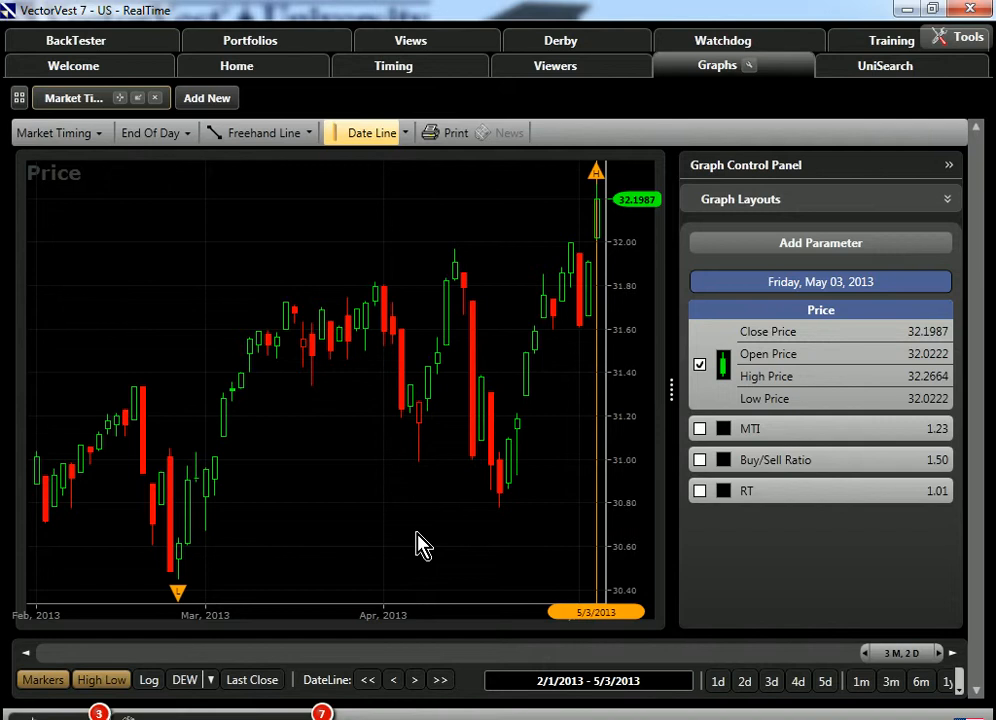
left_click_drag(596, 476, 418, 476)
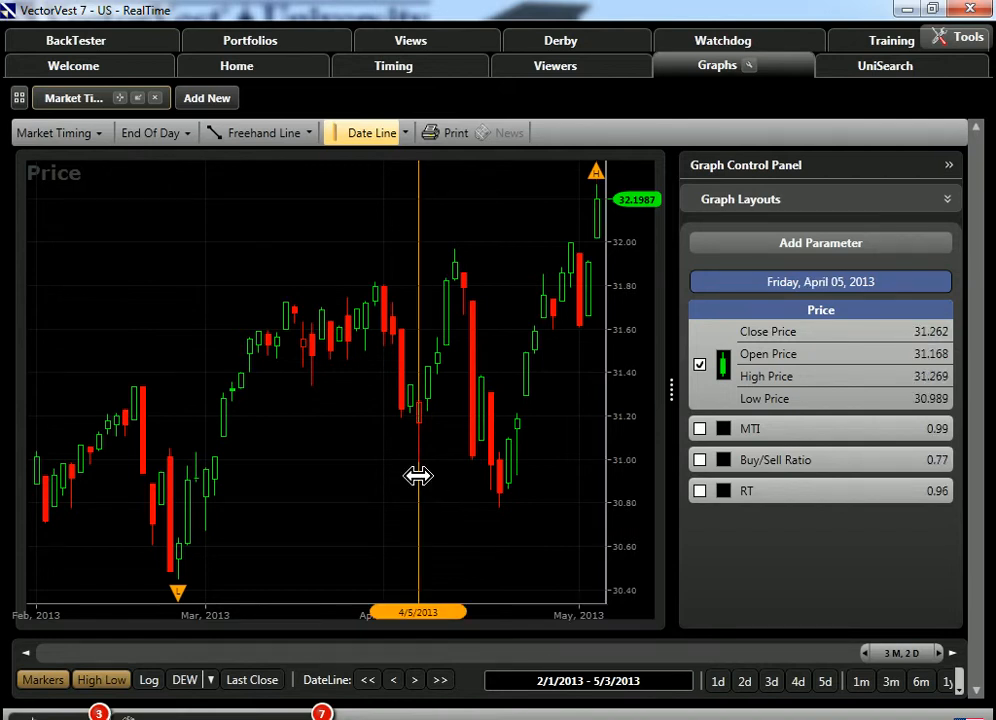
mouse_move(480, 412)
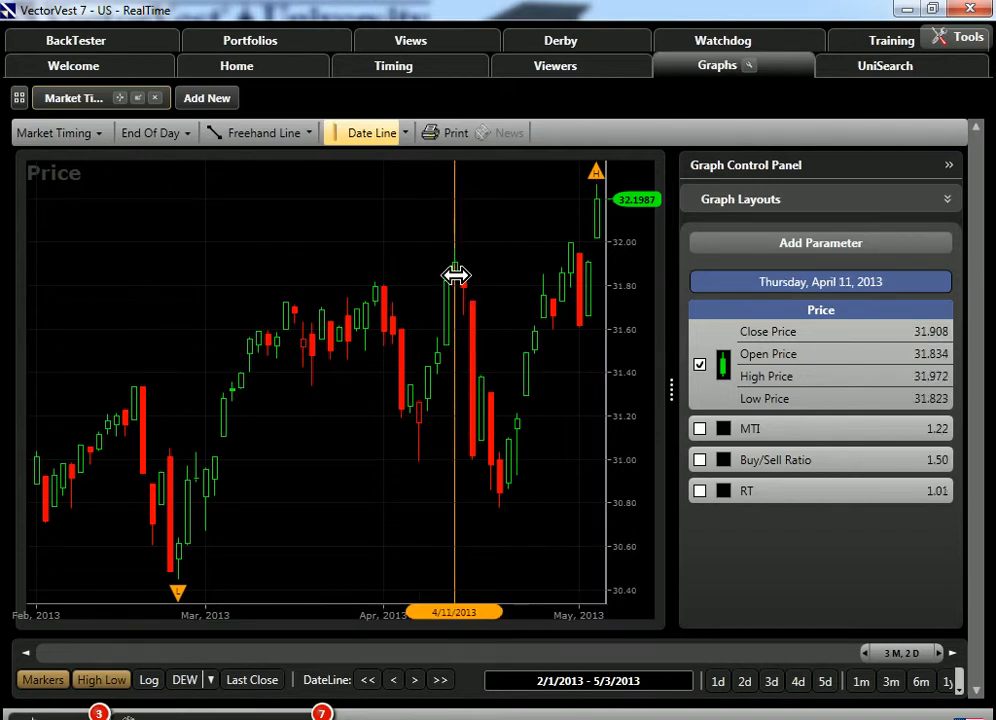
mouse_move(484, 338)
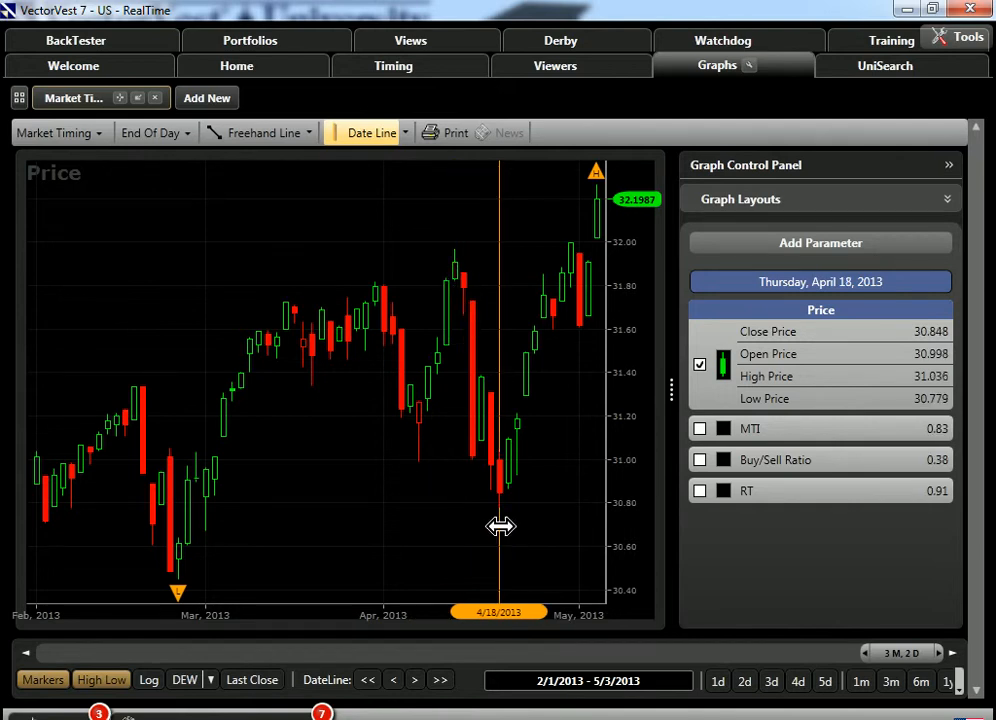
mouse_move(536, 520)
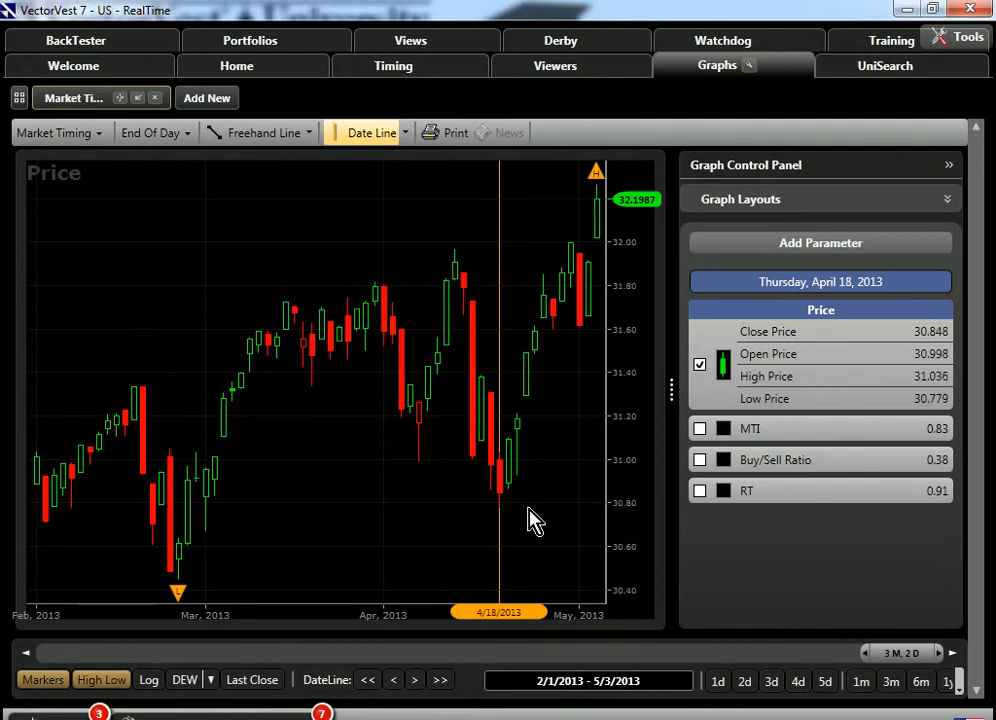
mouse_move(580, 388)
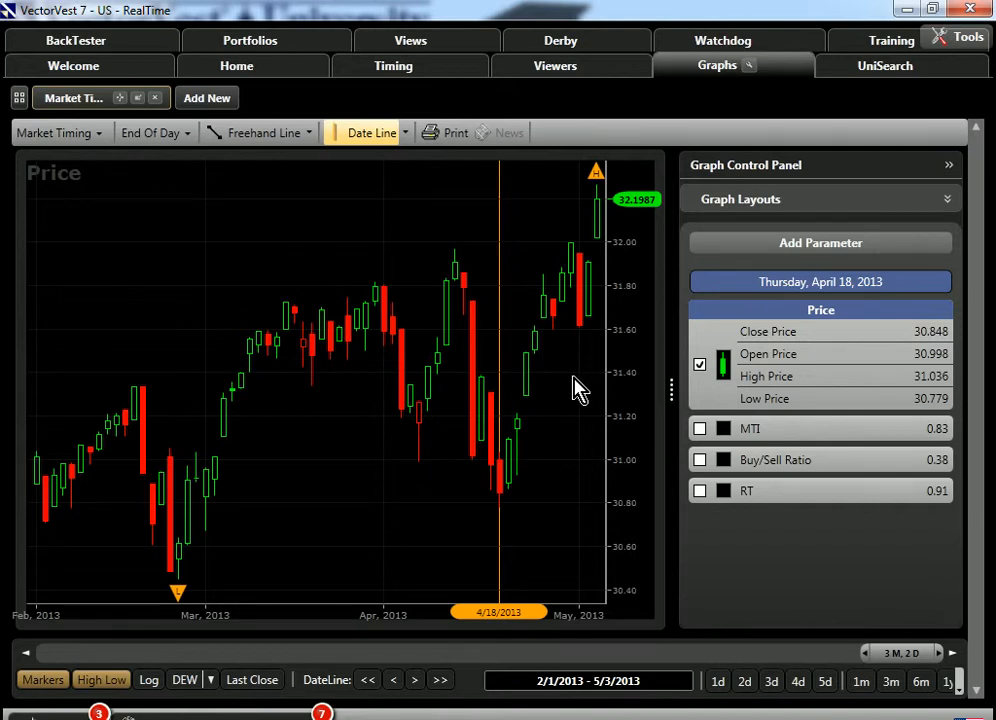
mouse_move(468, 328)
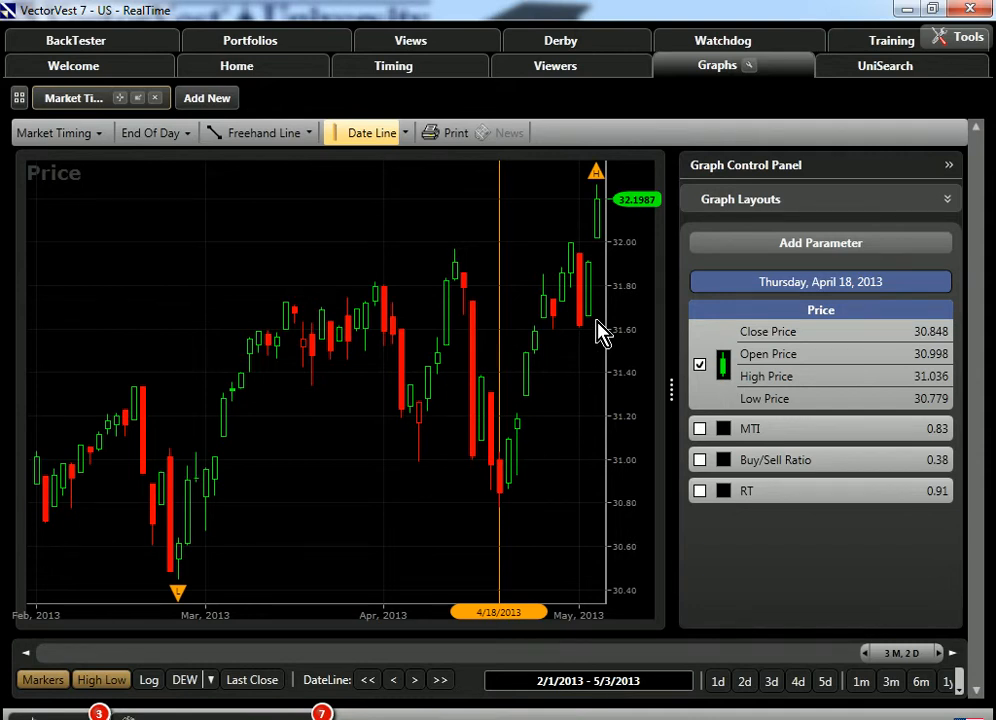
mouse_move(818, 188)
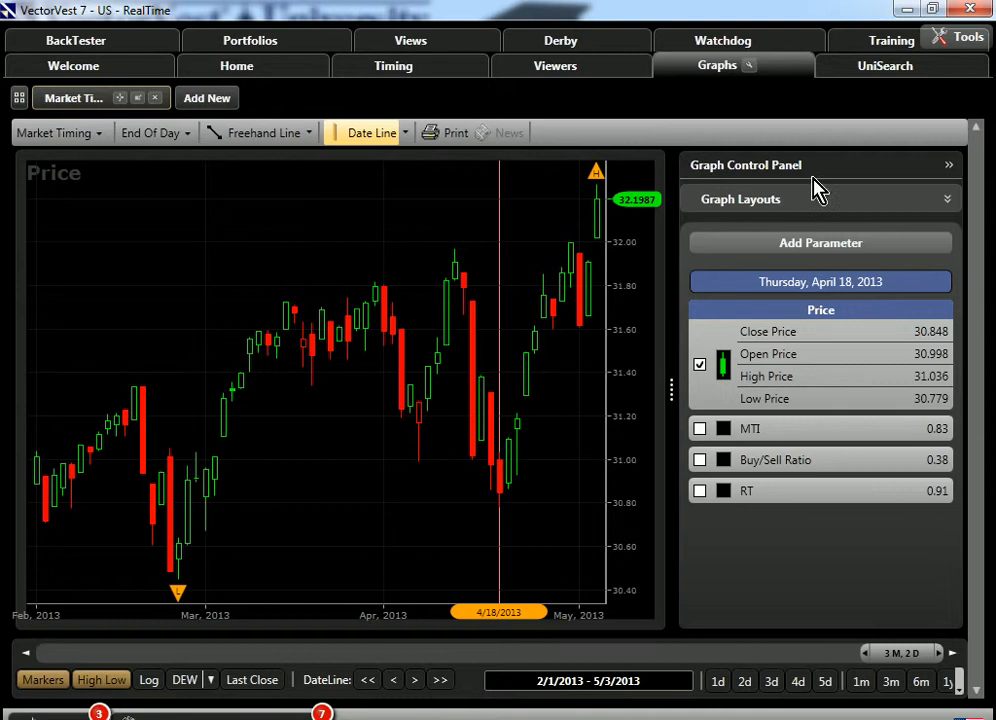
- Confirm 4/5/2013 as the search date and scroll the Searches tree toward the Aggressive category
left_click(884, 64)
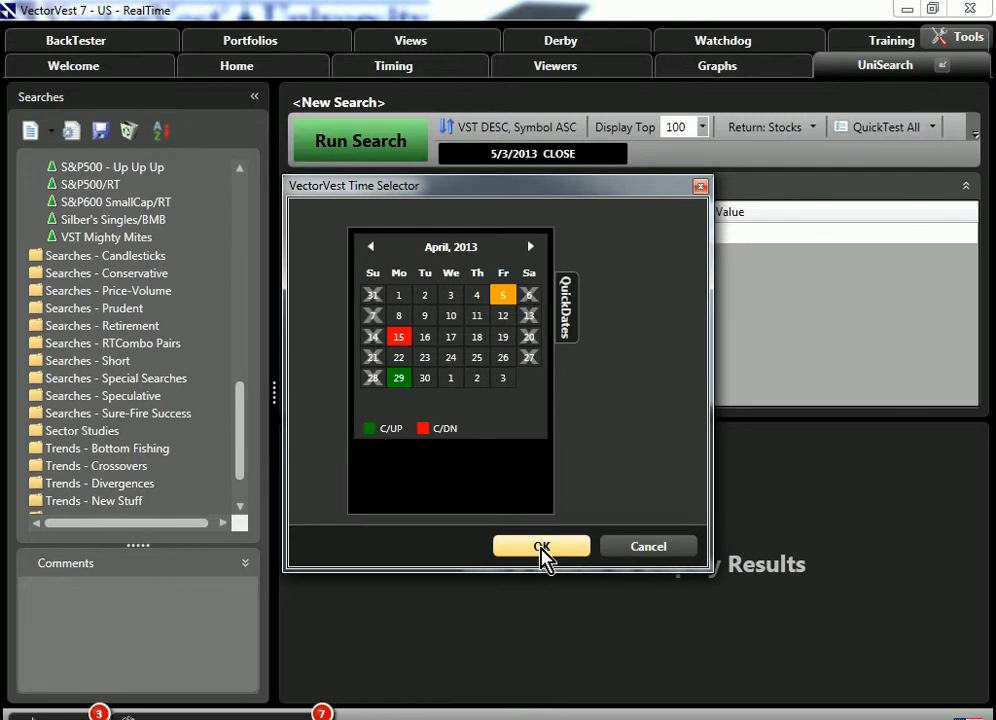
left_click(540, 546)
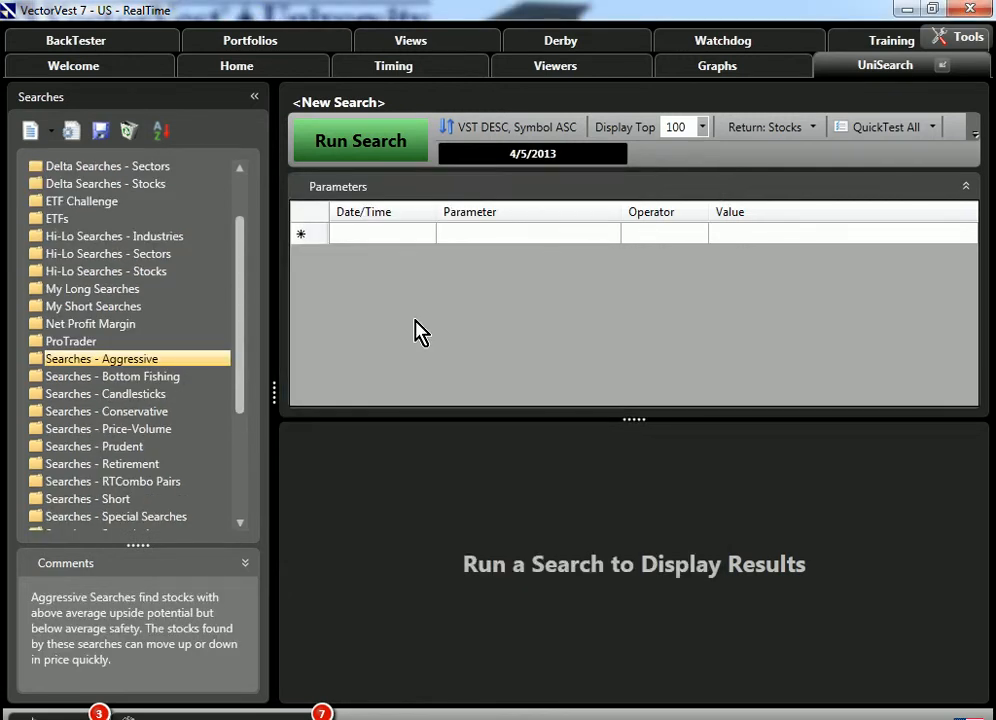
mouse_move(270, 388)
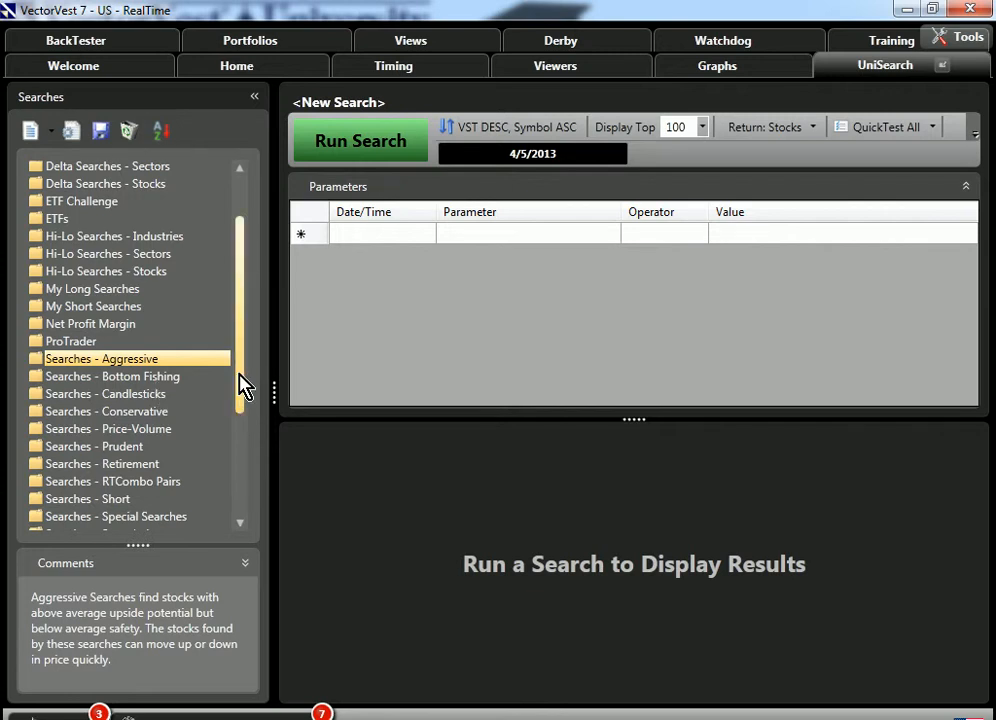
scroll("down", 3)
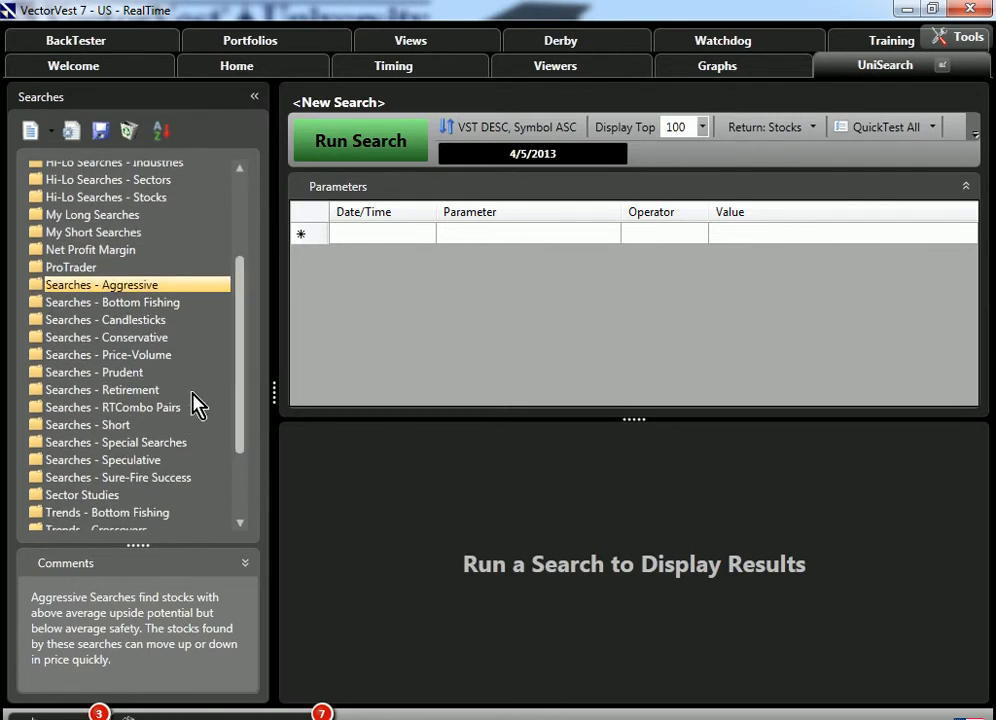
mouse_move(168, 384)
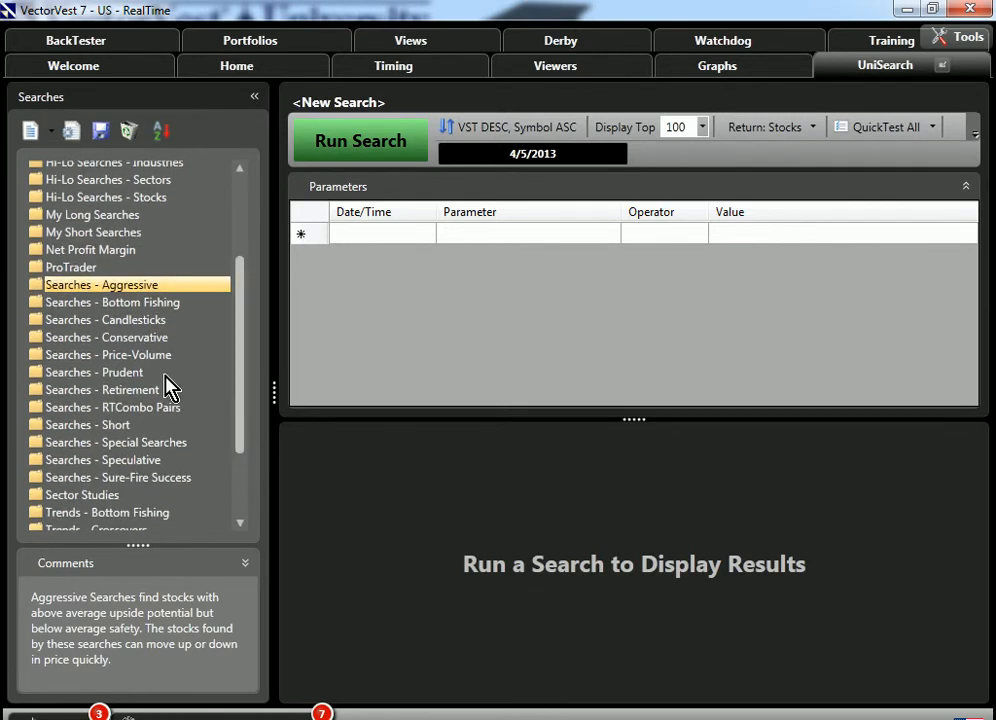
mouse_move(248, 412)
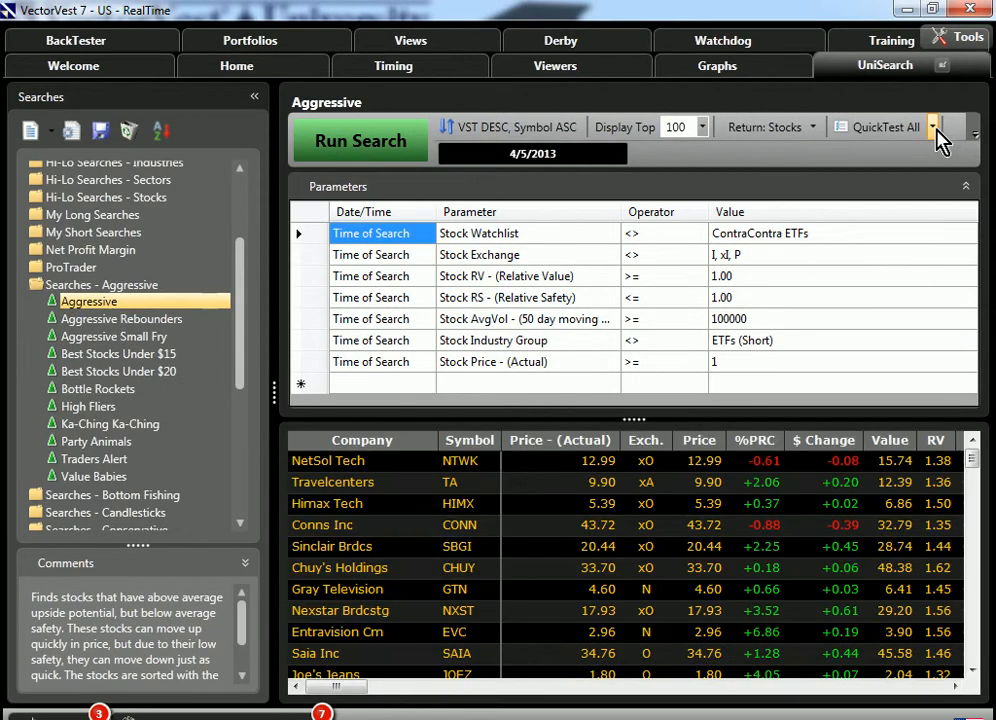
- Run QuickTest Top 10 on the Aggressive search for 4/5/2013 to 4/11/2013
left_click(888, 128)
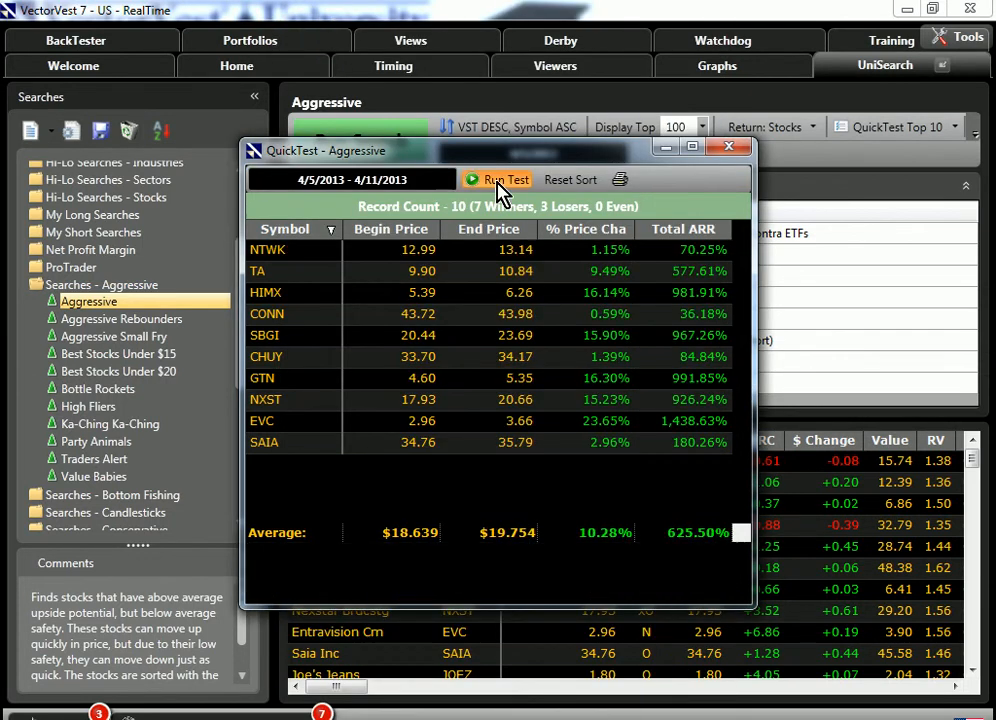
left_click(496, 180)
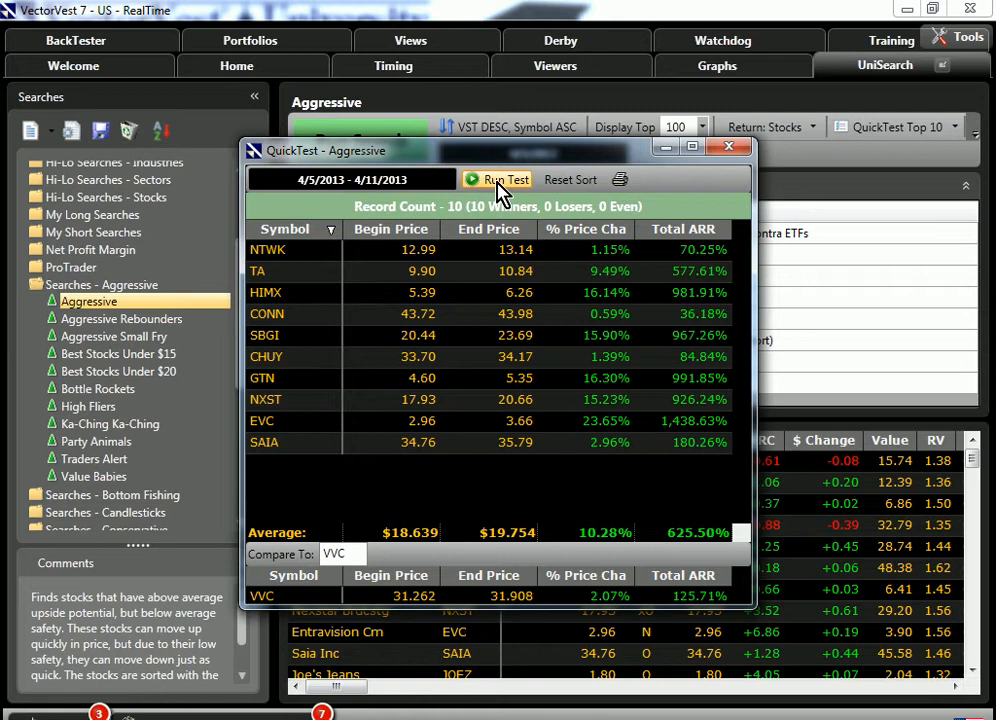
mouse_move(616, 560)
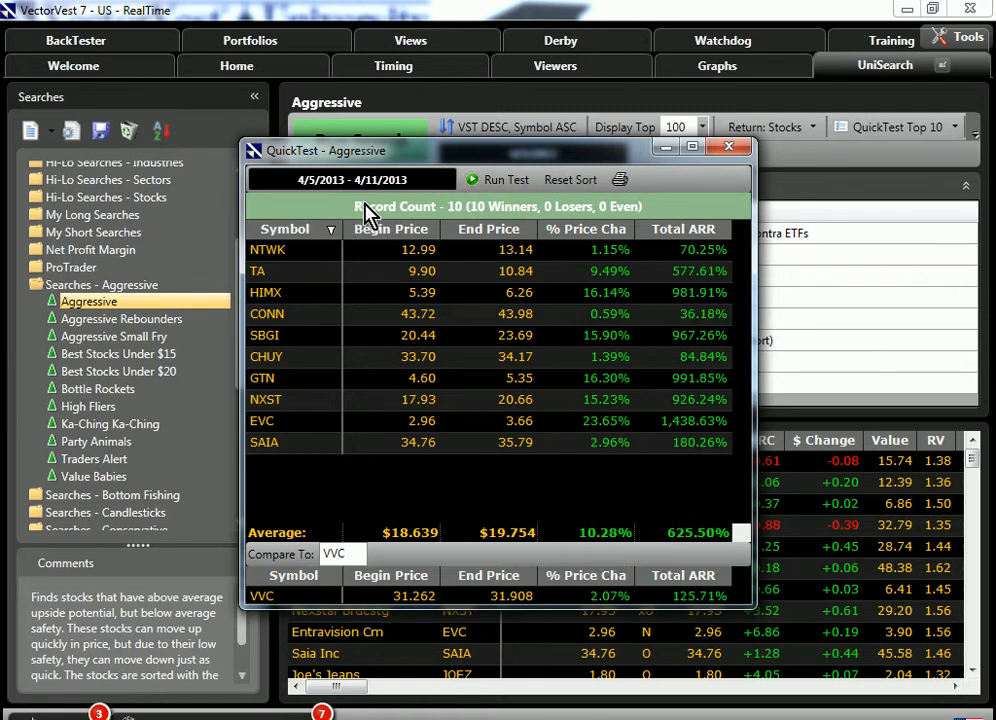
mouse_move(520, 220)
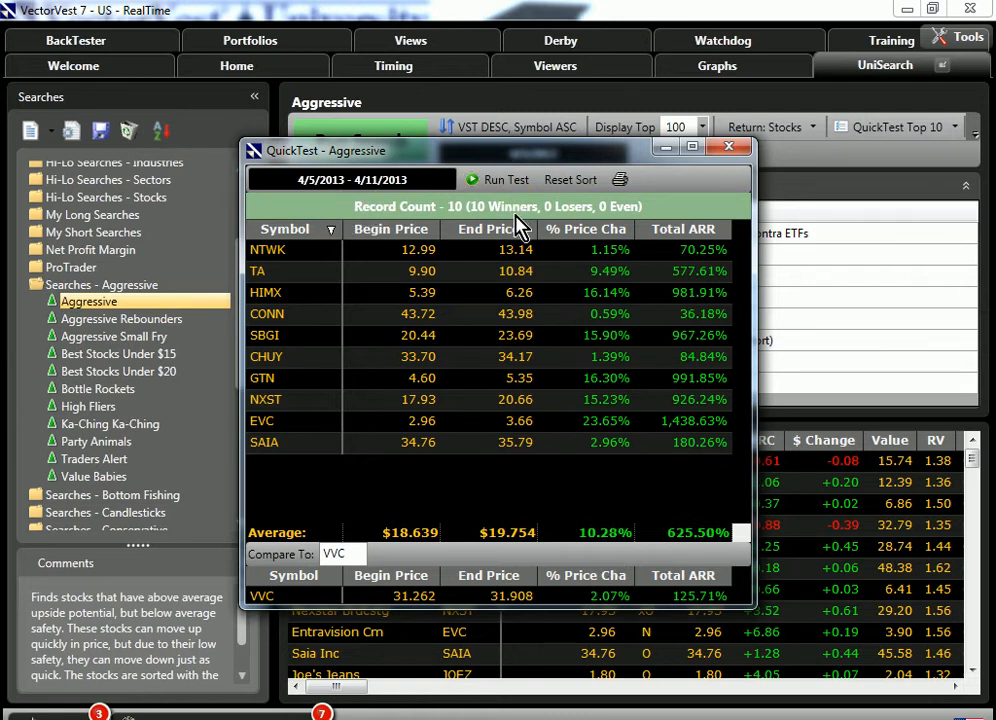
mouse_move(576, 224)
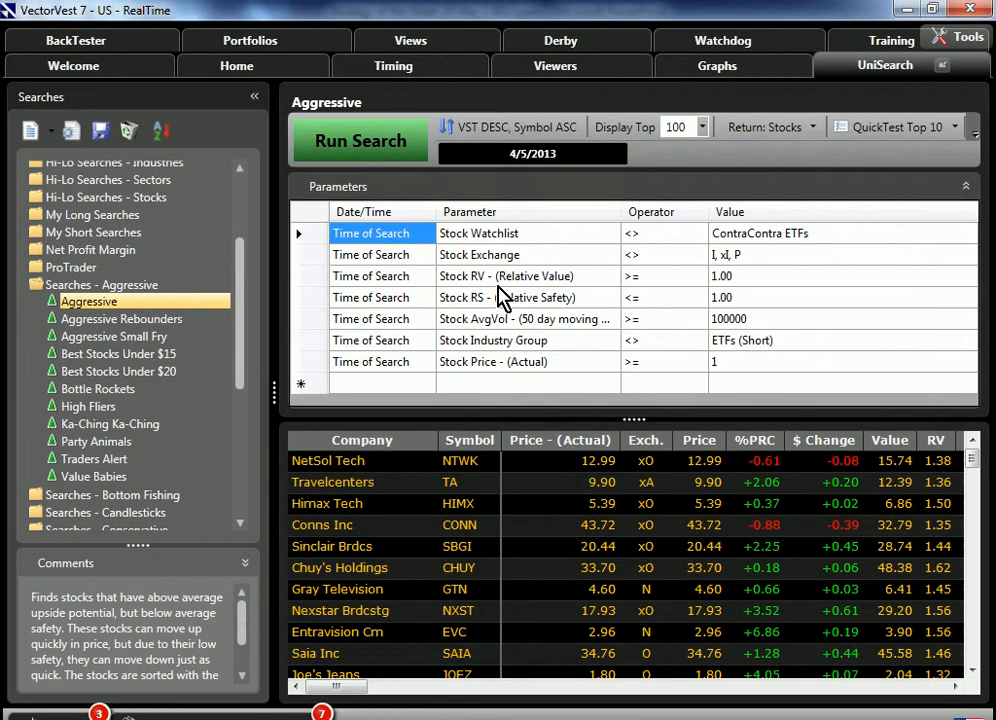
- Load Aggressive Rebounders, quick-test its top 10 stocks for 4/5–4/11/2013, then move to VectorVest Simulator
left_click(120, 318)
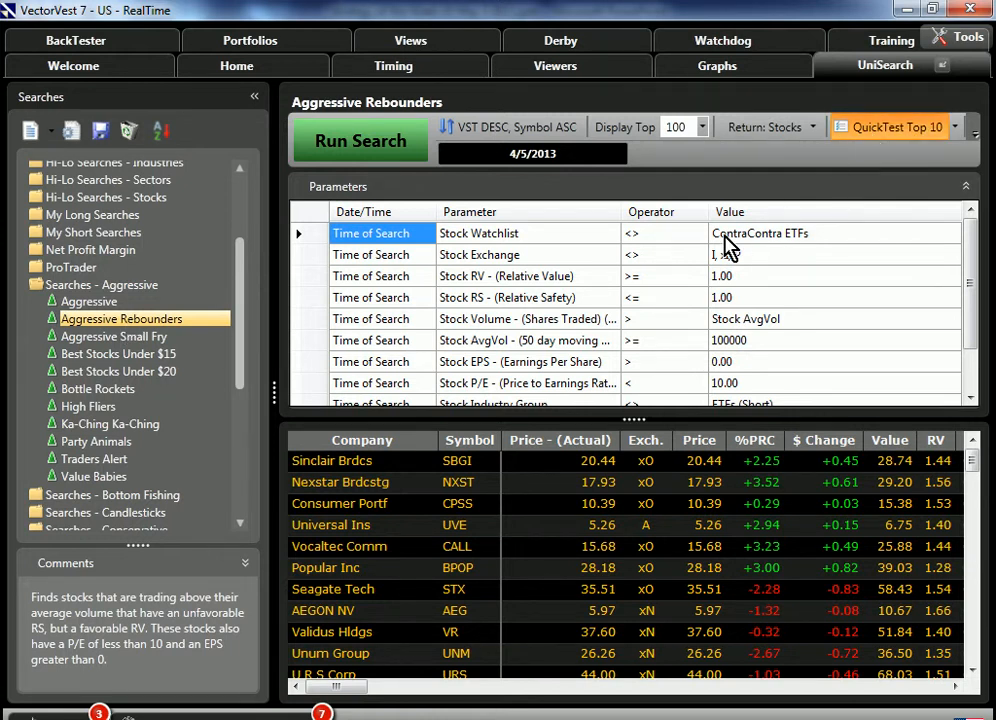
left_click(896, 128)
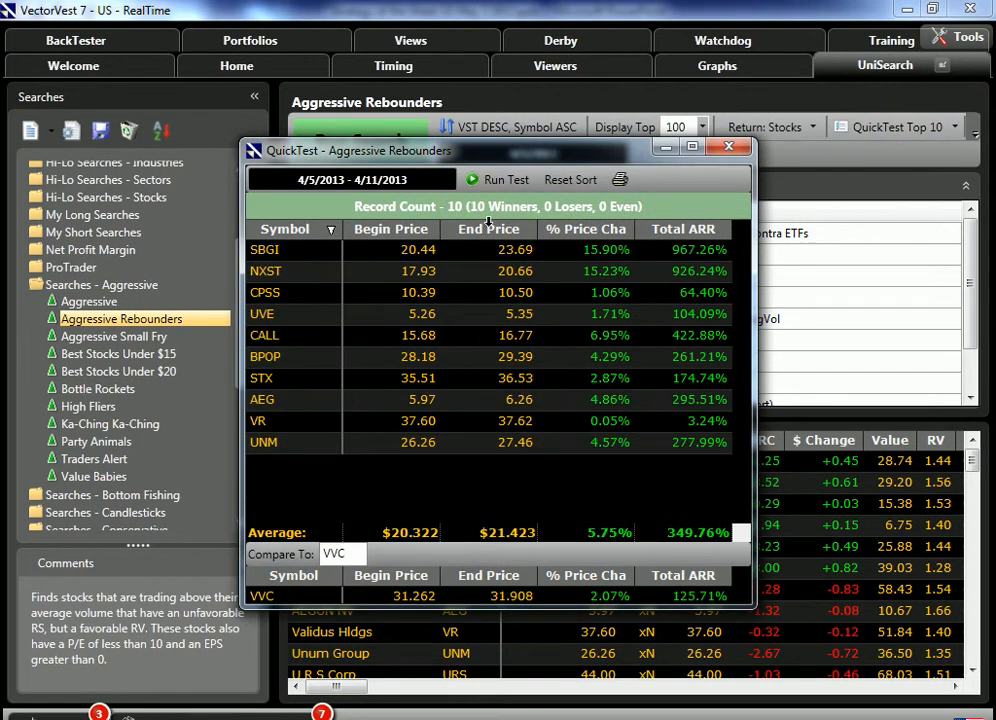
mouse_move(590, 458)
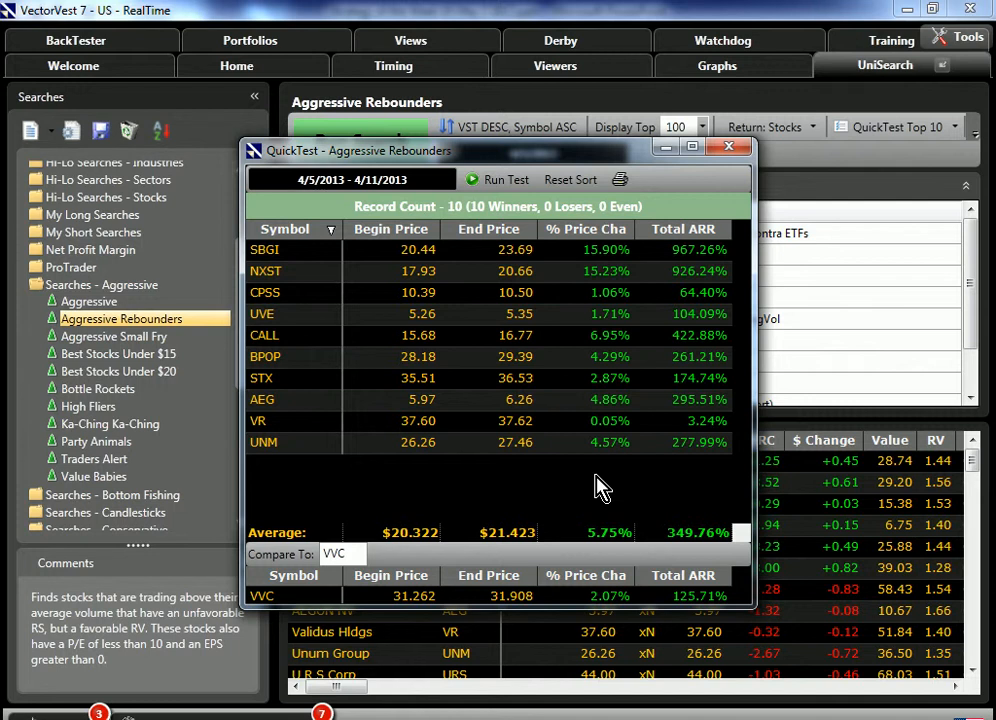
mouse_move(704, 228)
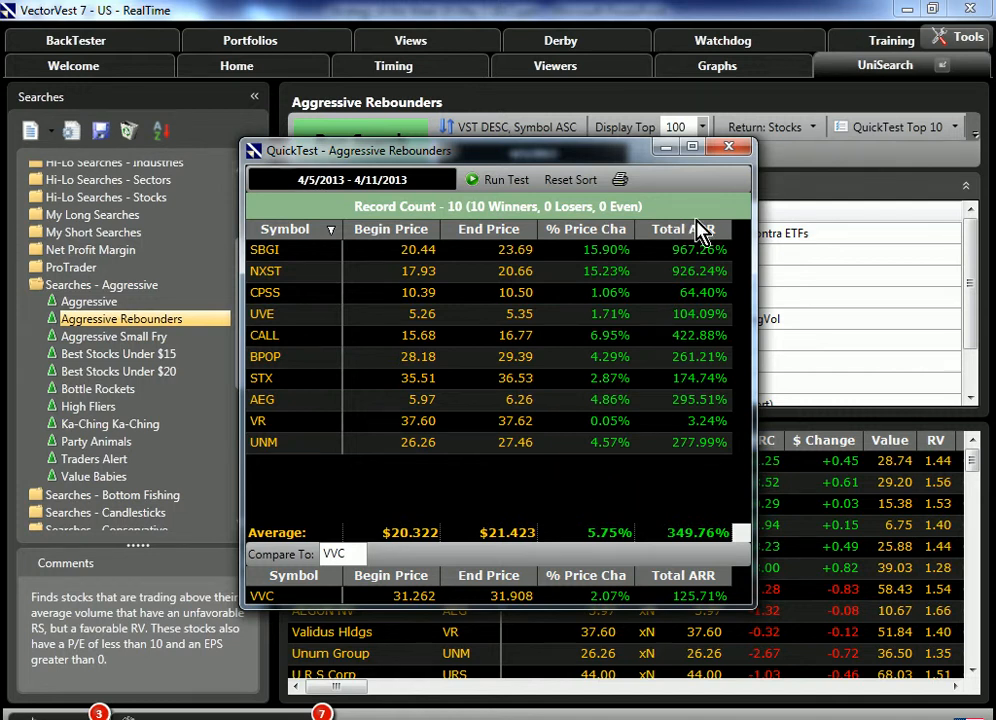
left_click(728, 148)
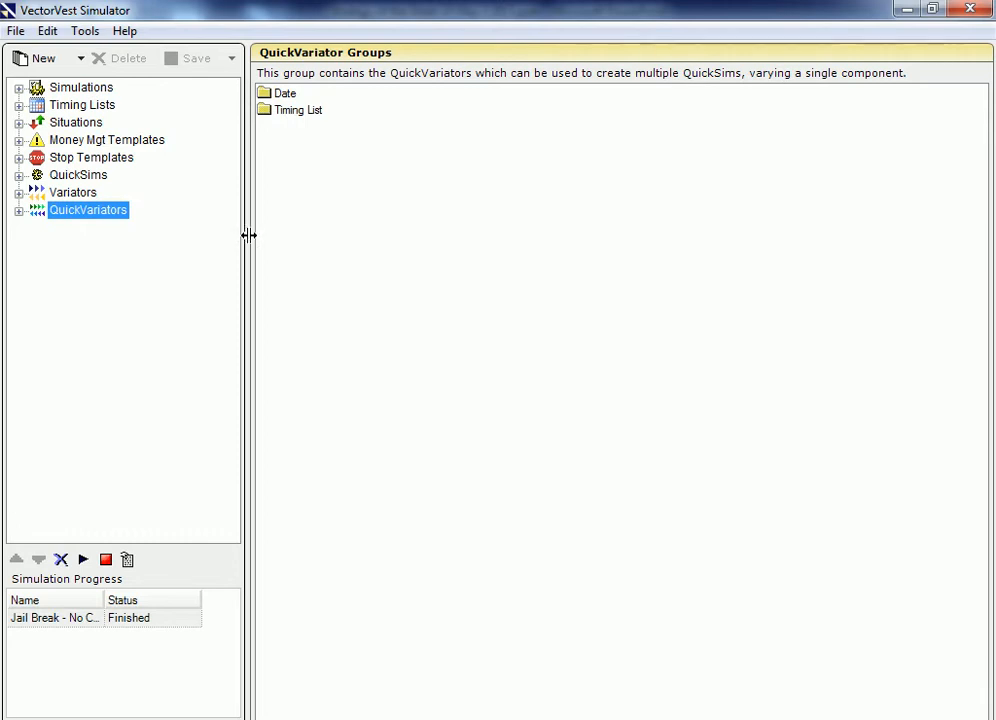
- Expand the QuickSims group in the Simulator tree
left_click(20, 176)
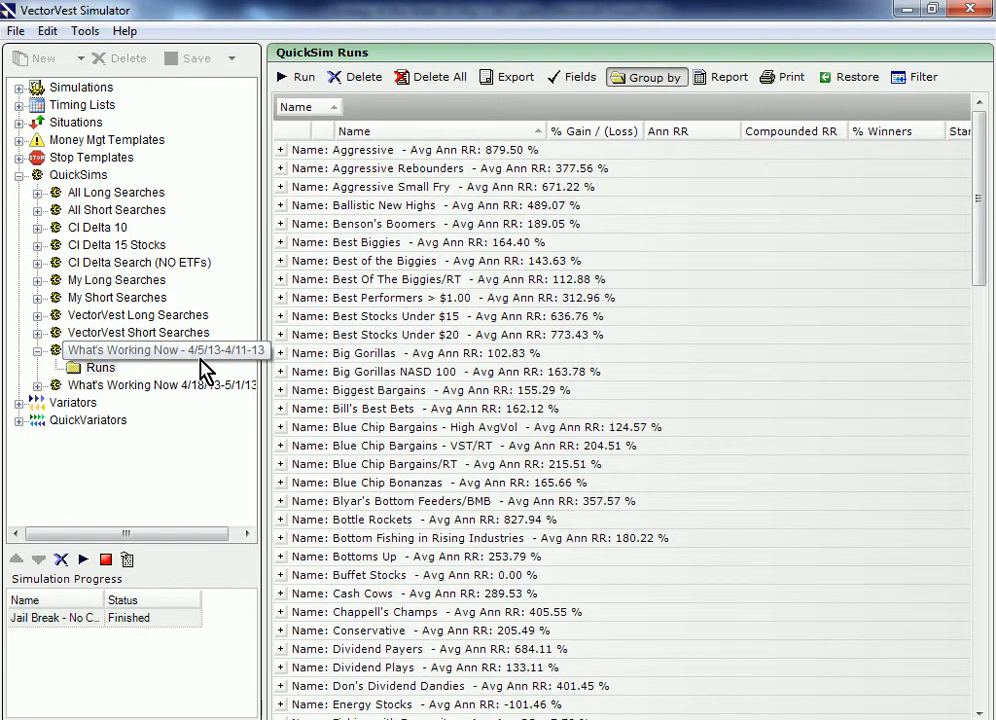
- Show the What's Working Now 4/5/13–4/11/13 QuickSim runs with their average annual returns
left_click(156, 384)
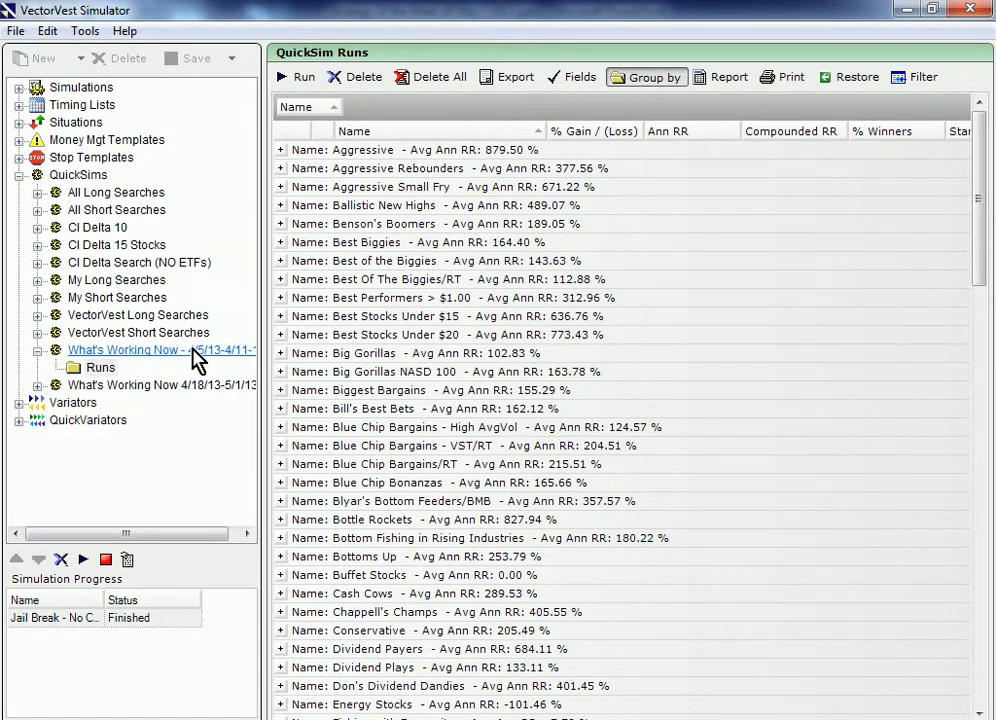
mouse_move(200, 368)
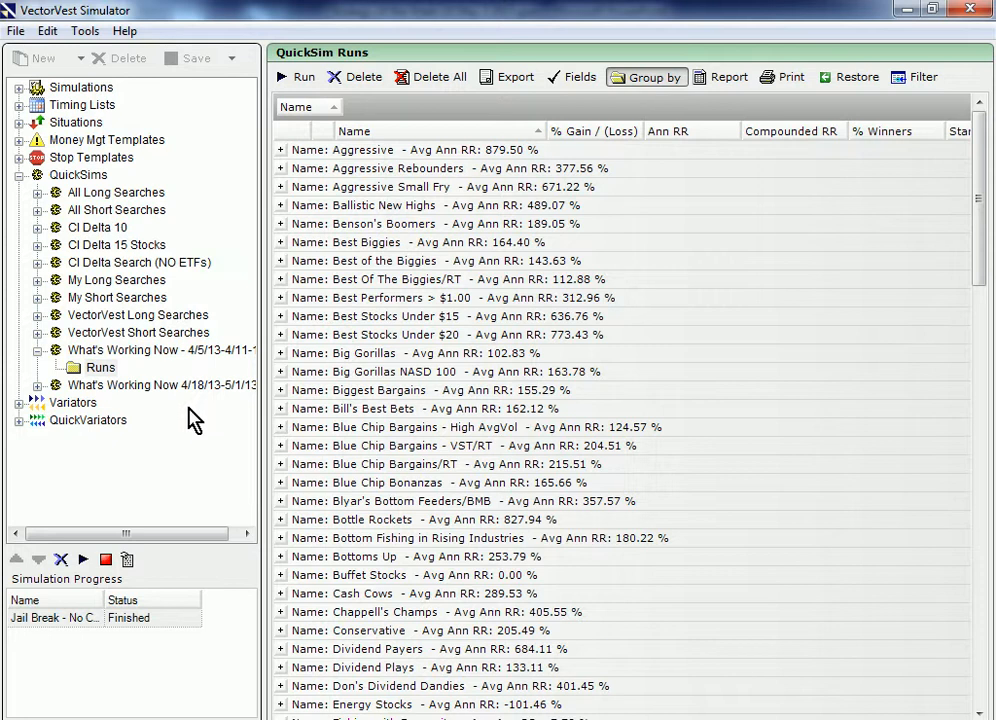
mouse_move(148, 448)
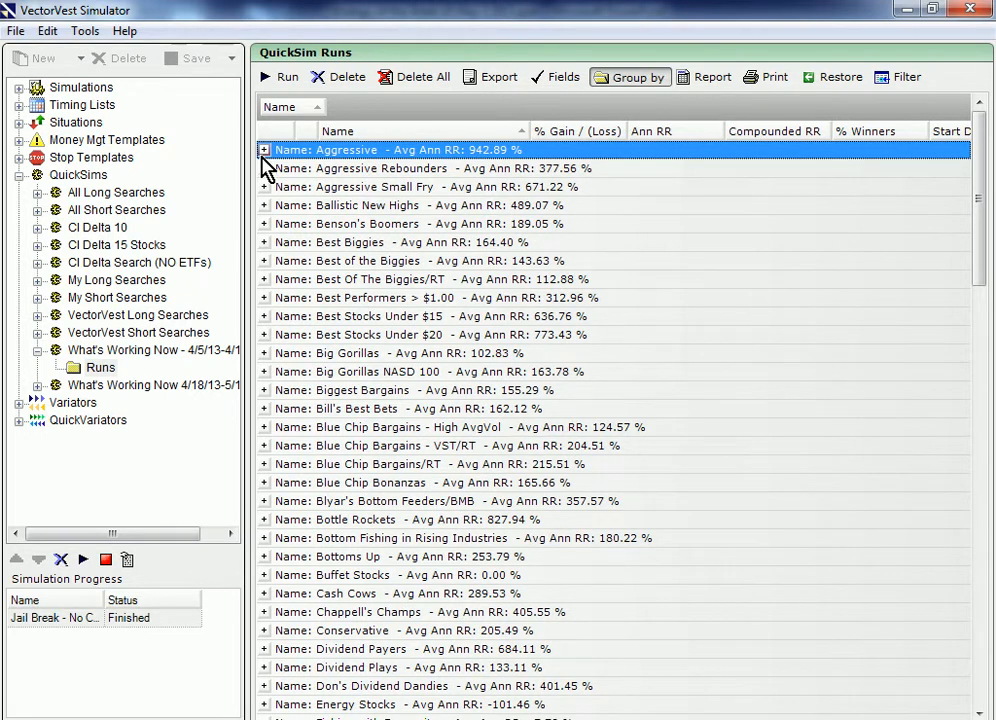
- Expand the Aggressive group row to list its individual QuickSim runs from 4/5, 4/8 and 4/9 to 4/11/2013
left_click(264, 150)
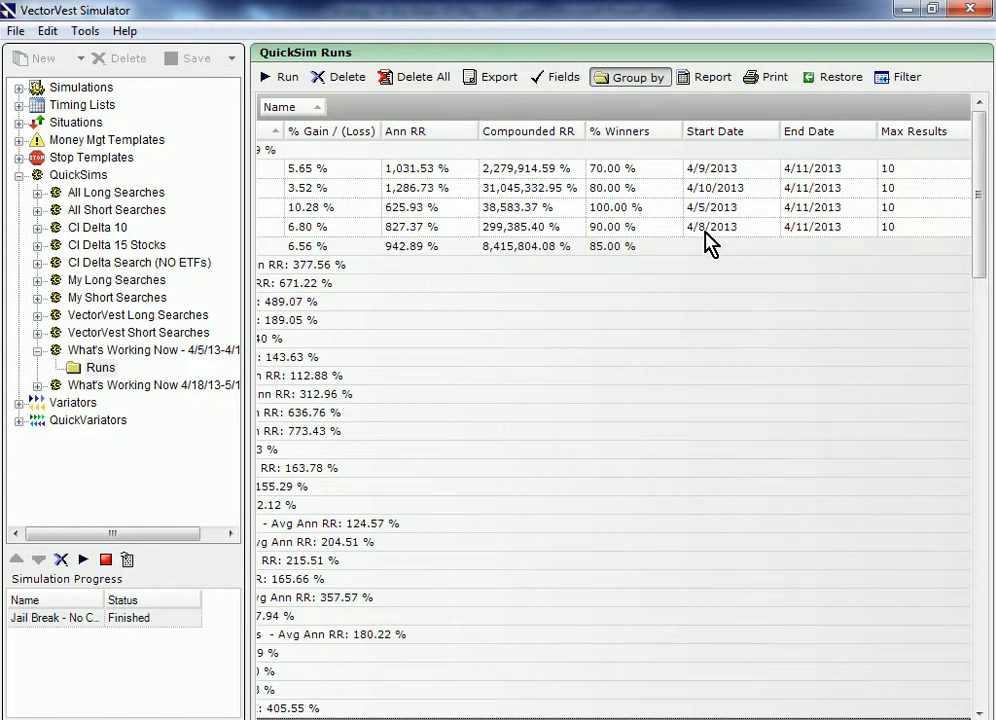
mouse_move(728, 196)
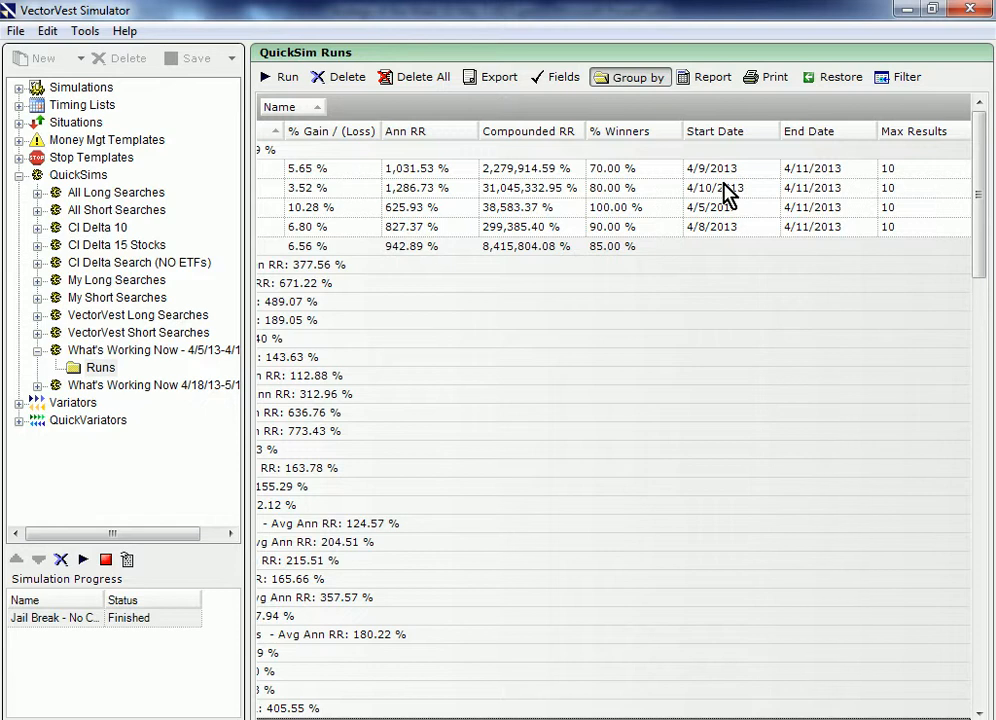
mouse_move(728, 196)
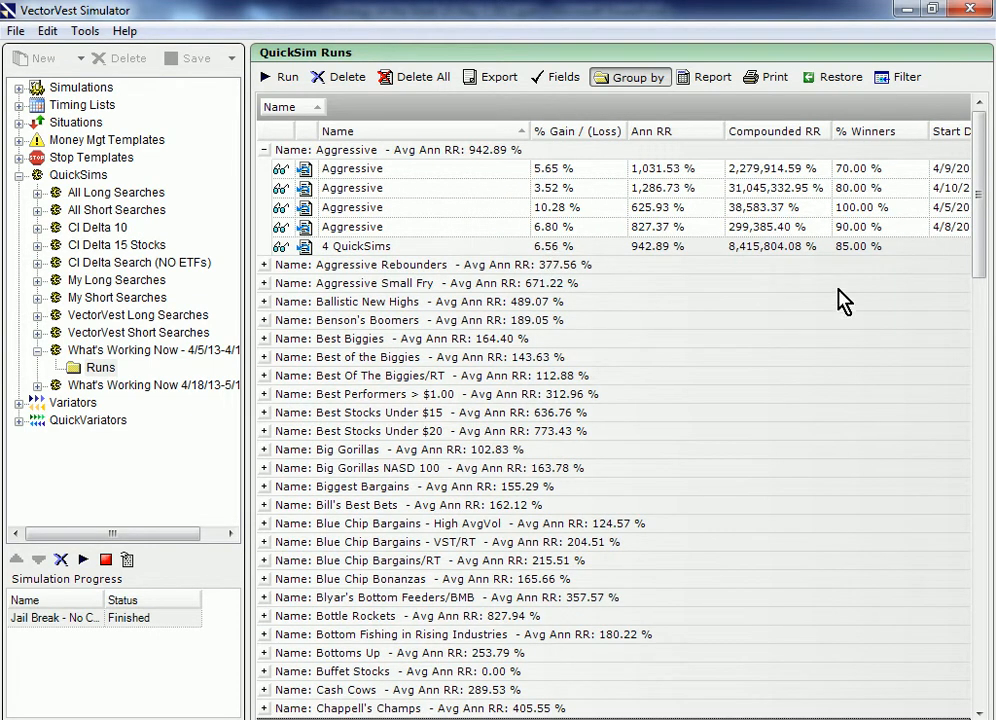
mouse_move(864, 268)
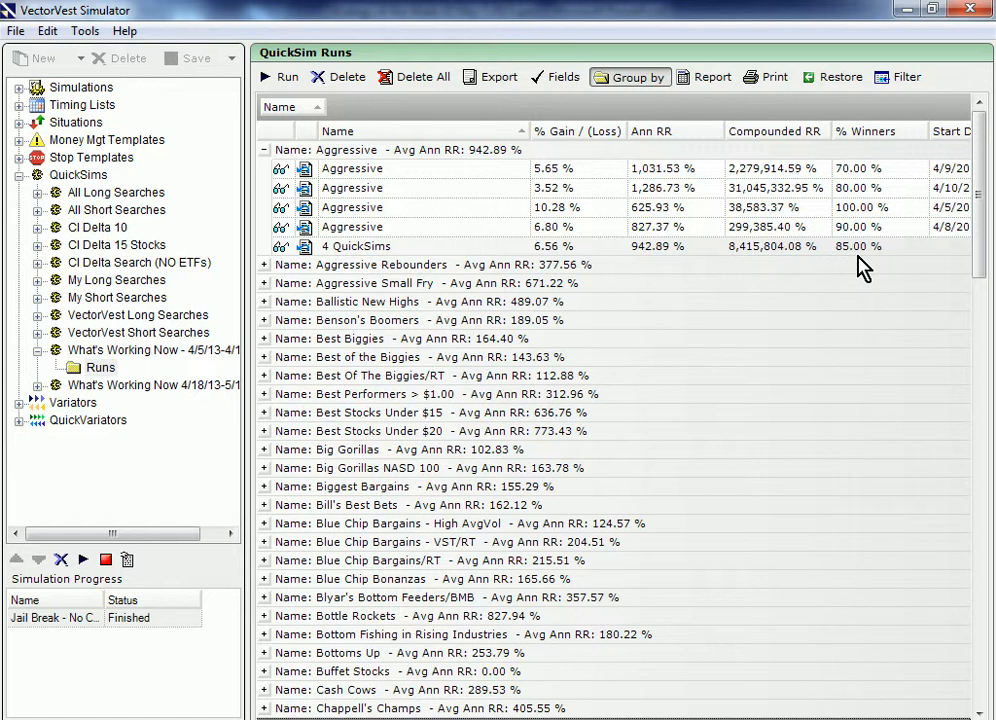
mouse_move(848, 272)
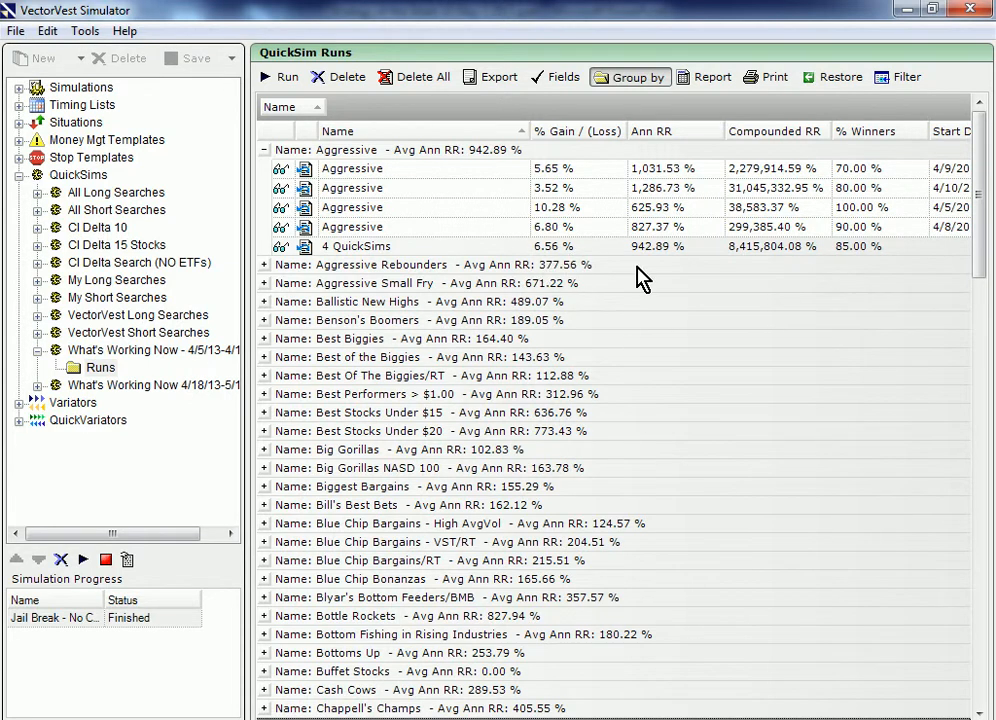
mouse_move(882, 270)
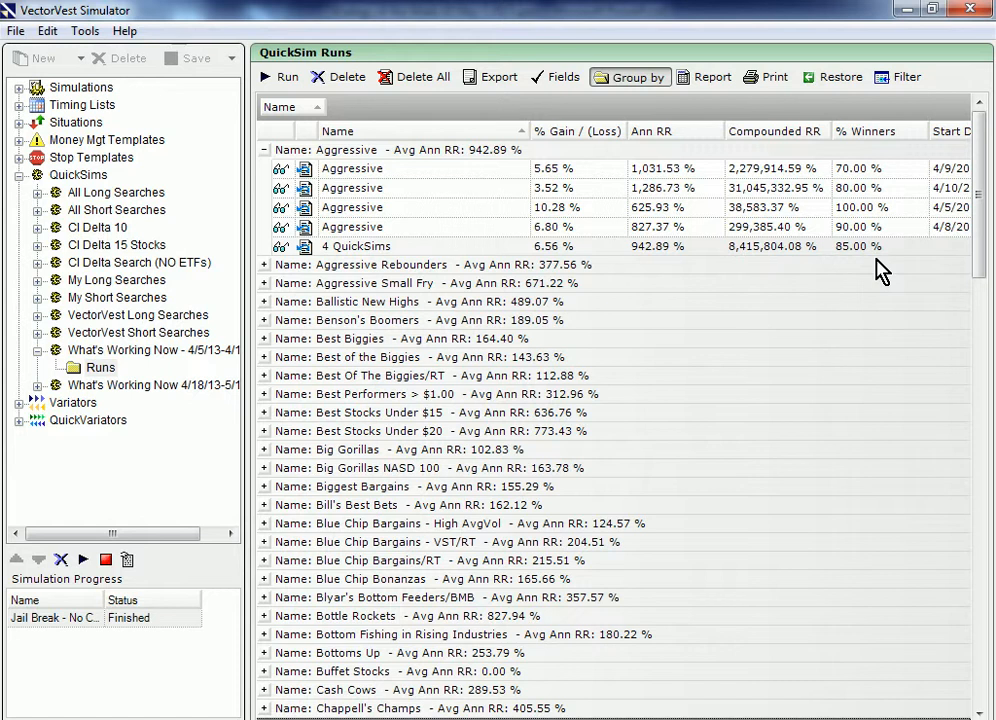
mouse_move(878, 270)
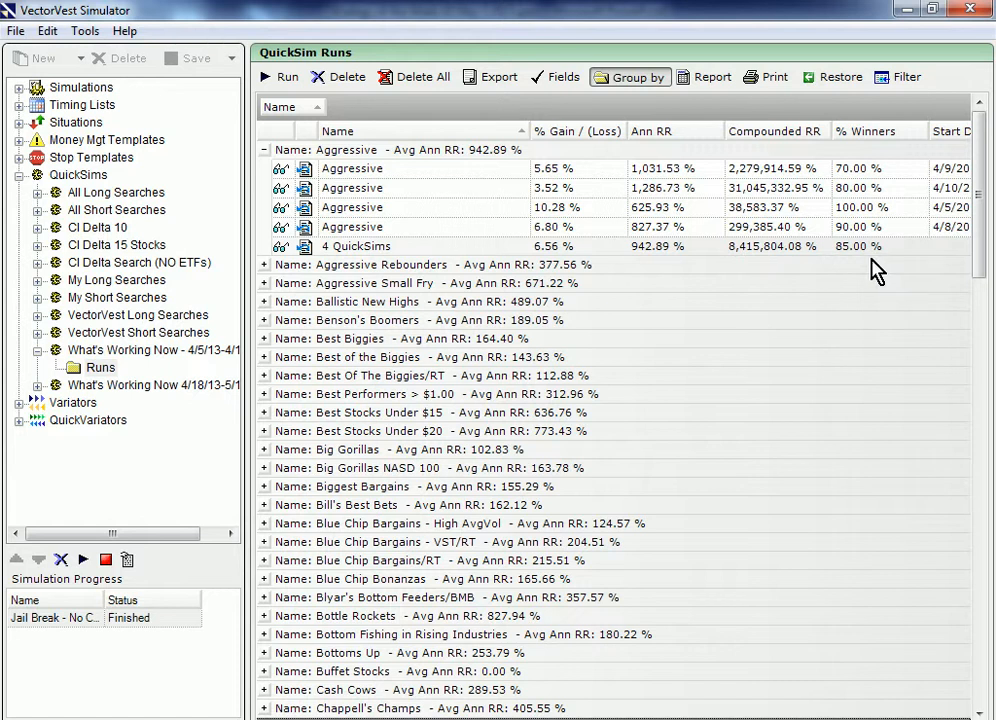
mouse_move(788, 308)
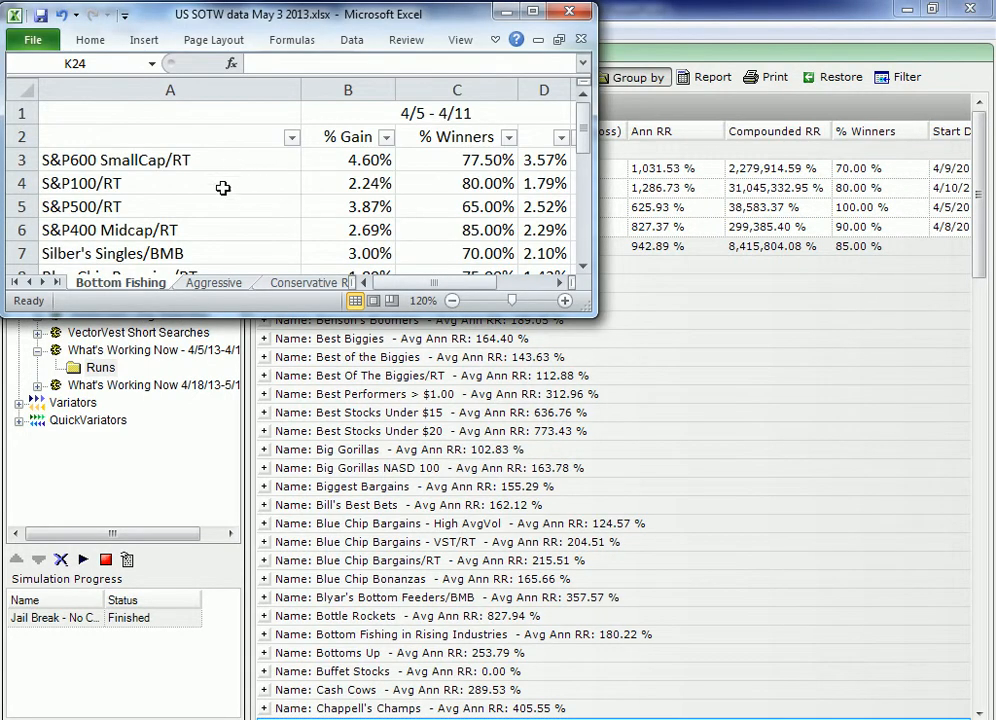
mouse_move(350, 140)
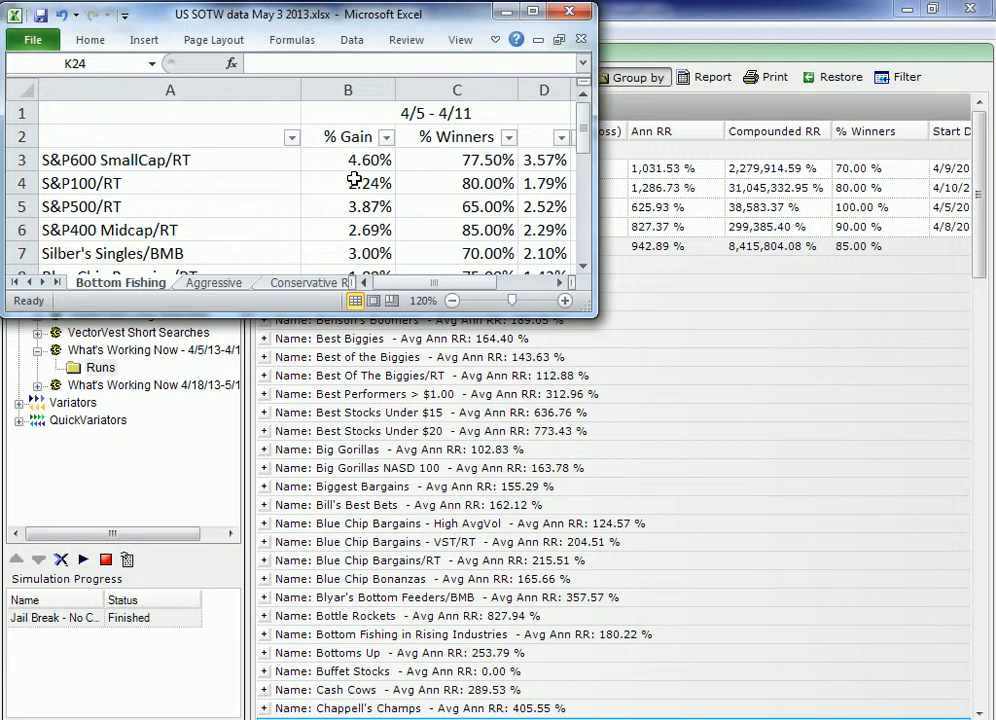
mouse_move(458, 138)
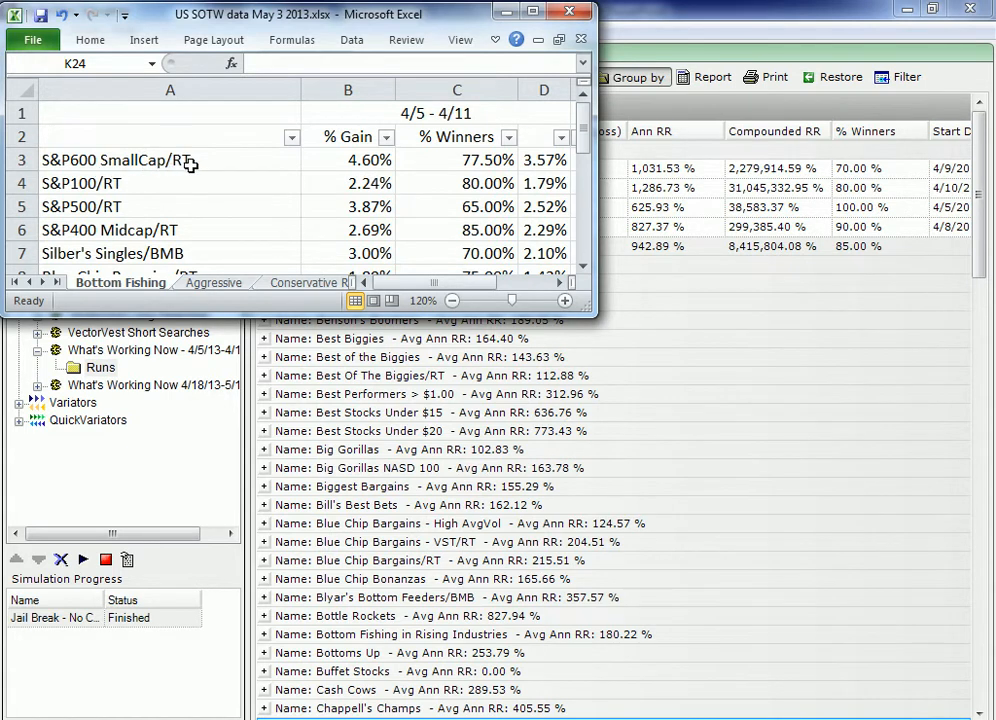
mouse_move(456, 528)
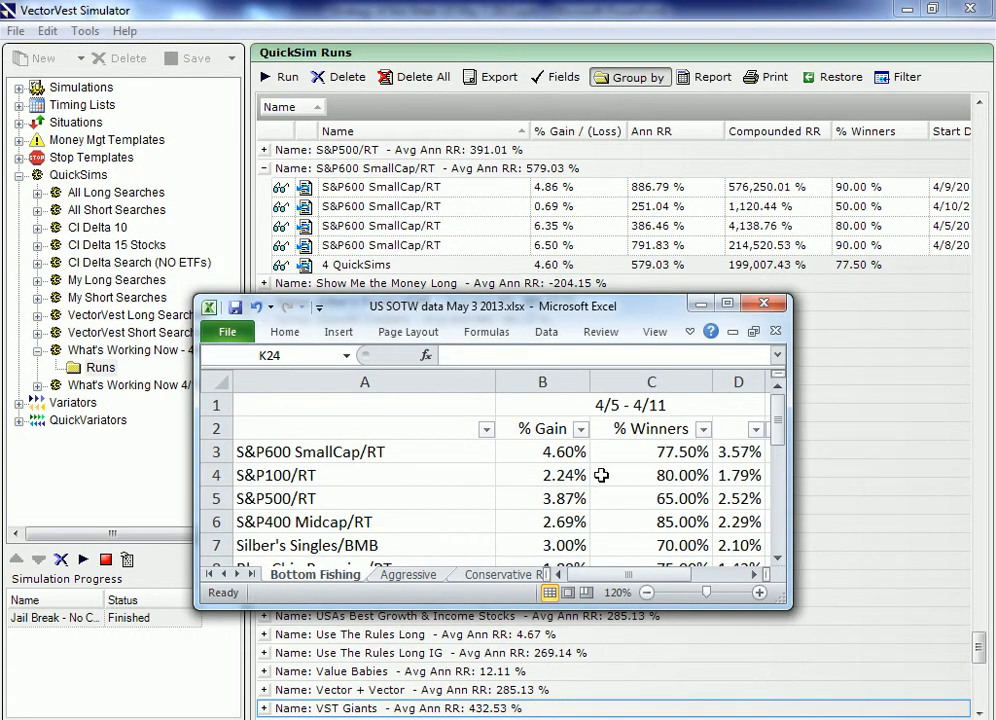
mouse_move(572, 452)
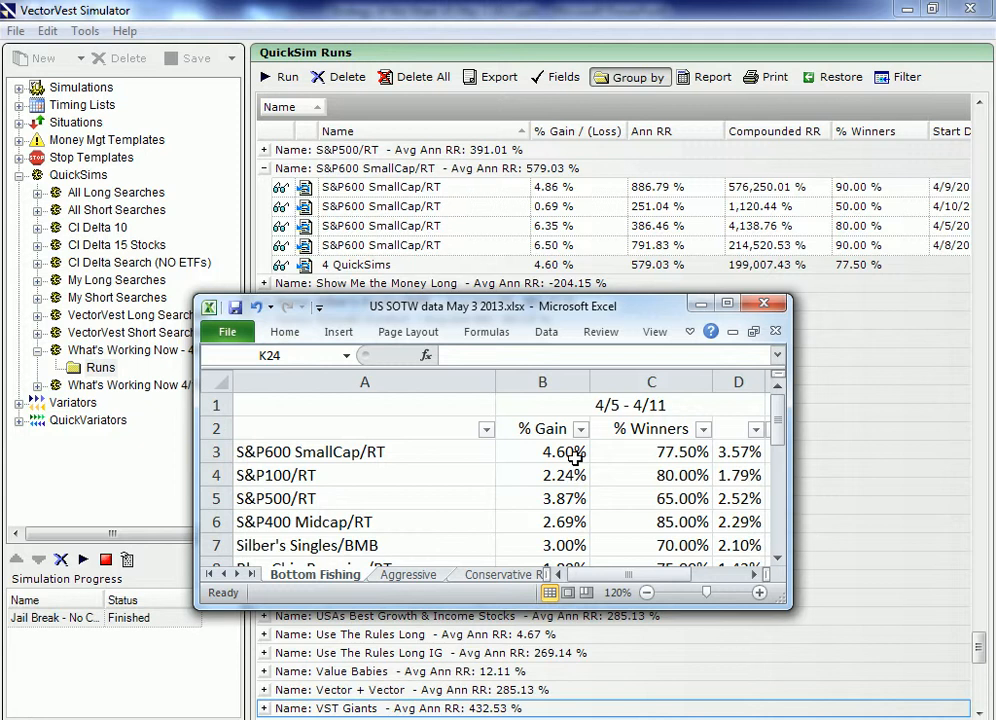
mouse_move(868, 272)
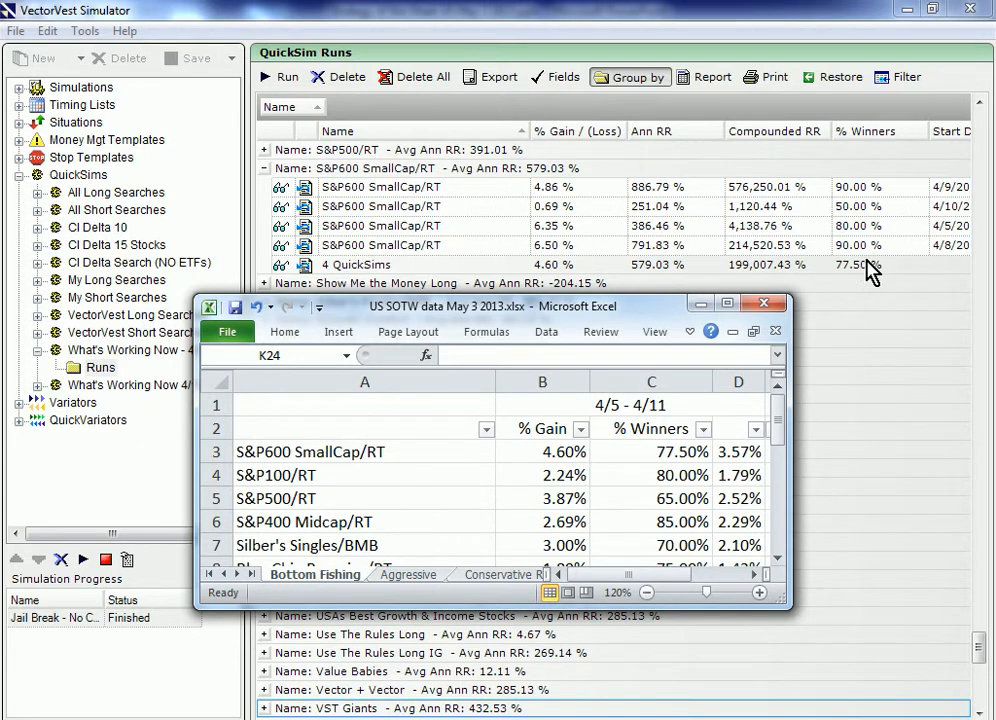
mouse_move(682, 456)
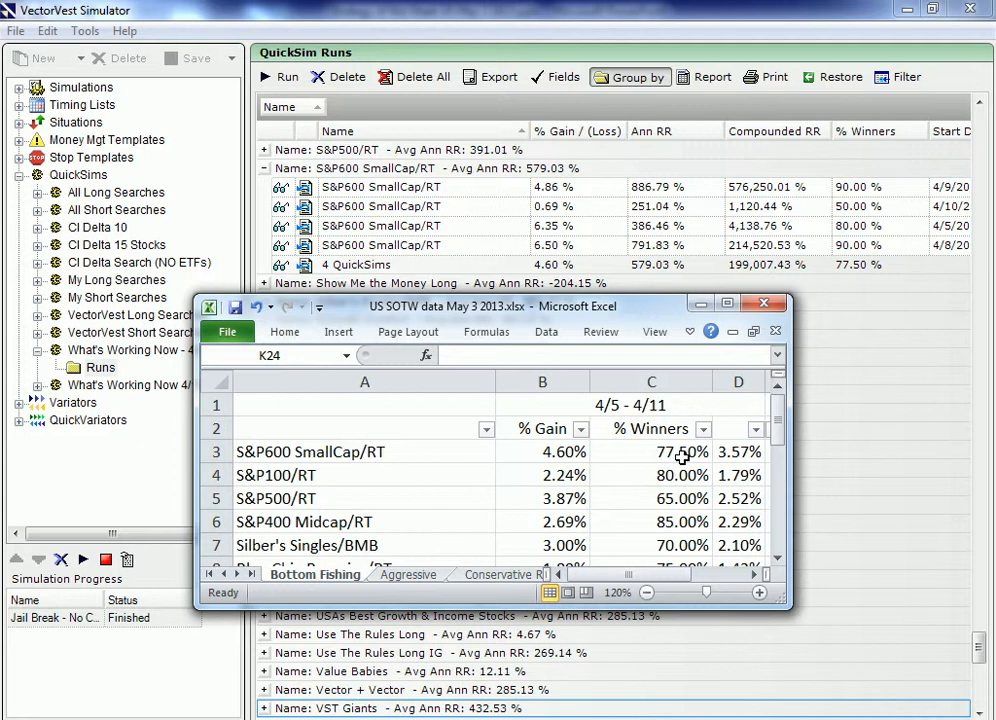
mouse_move(744, 464)
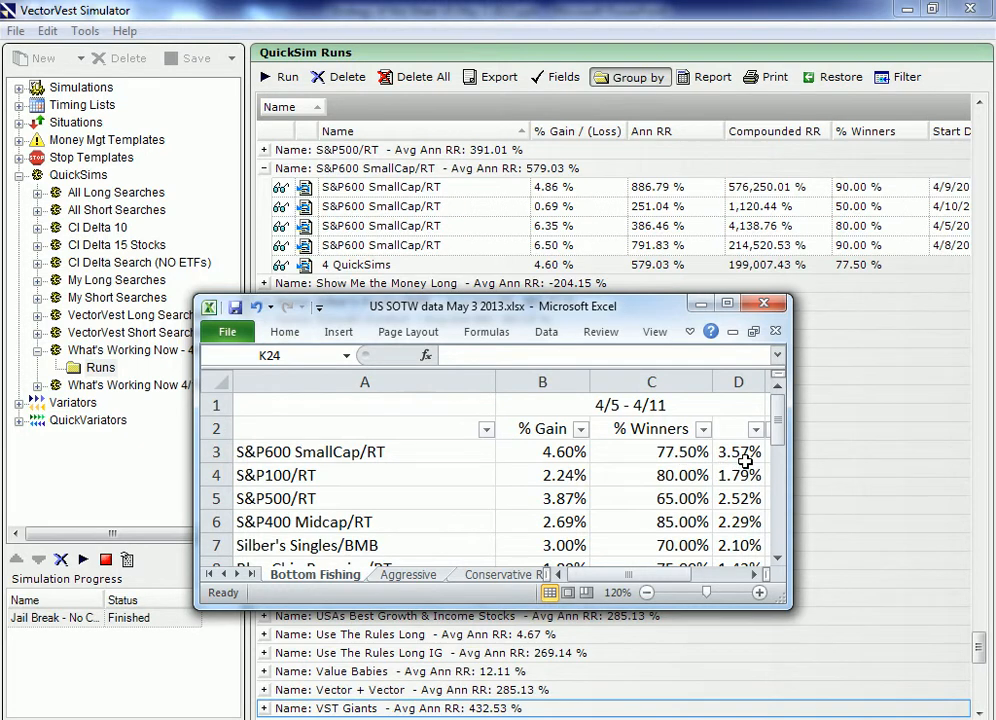
mouse_move(758, 460)
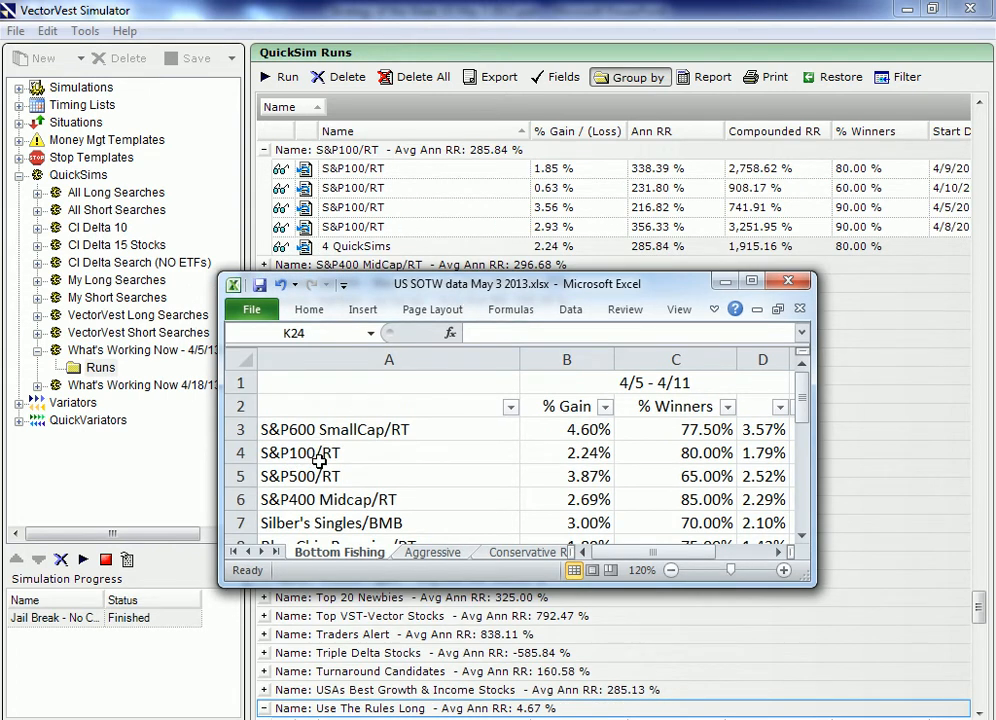
mouse_move(370, 180)
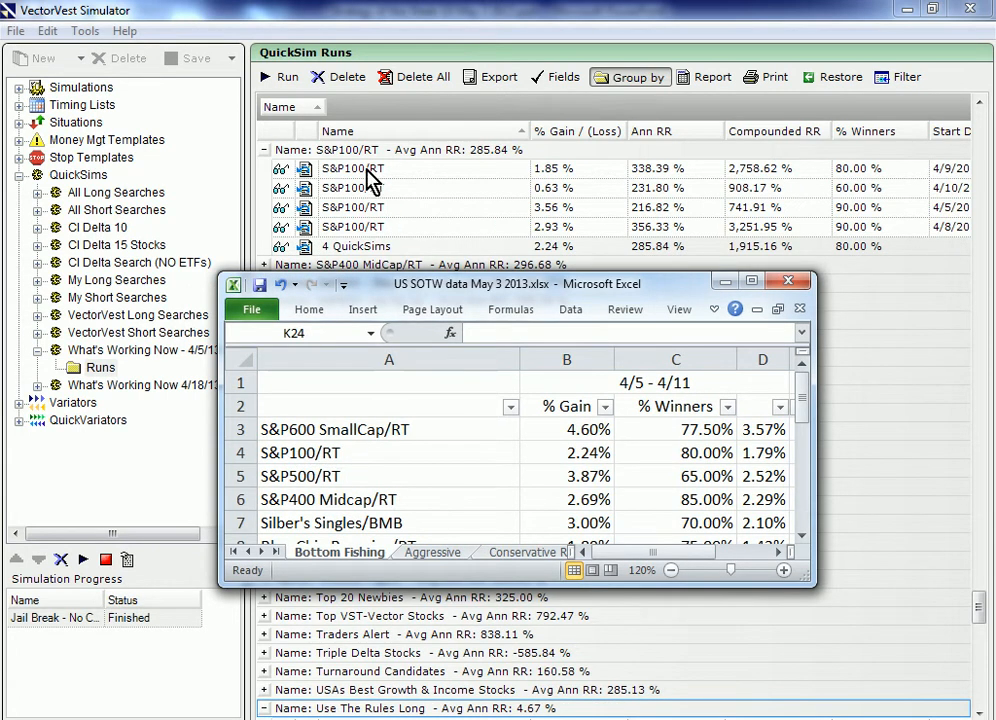
mouse_move(344, 164)
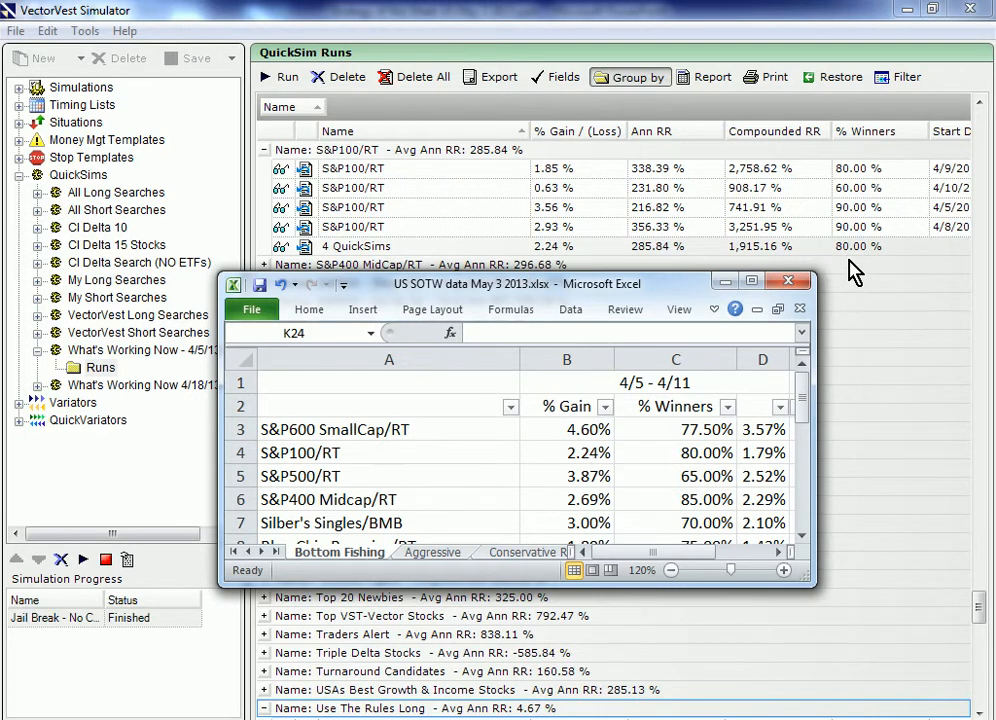
mouse_move(700, 456)
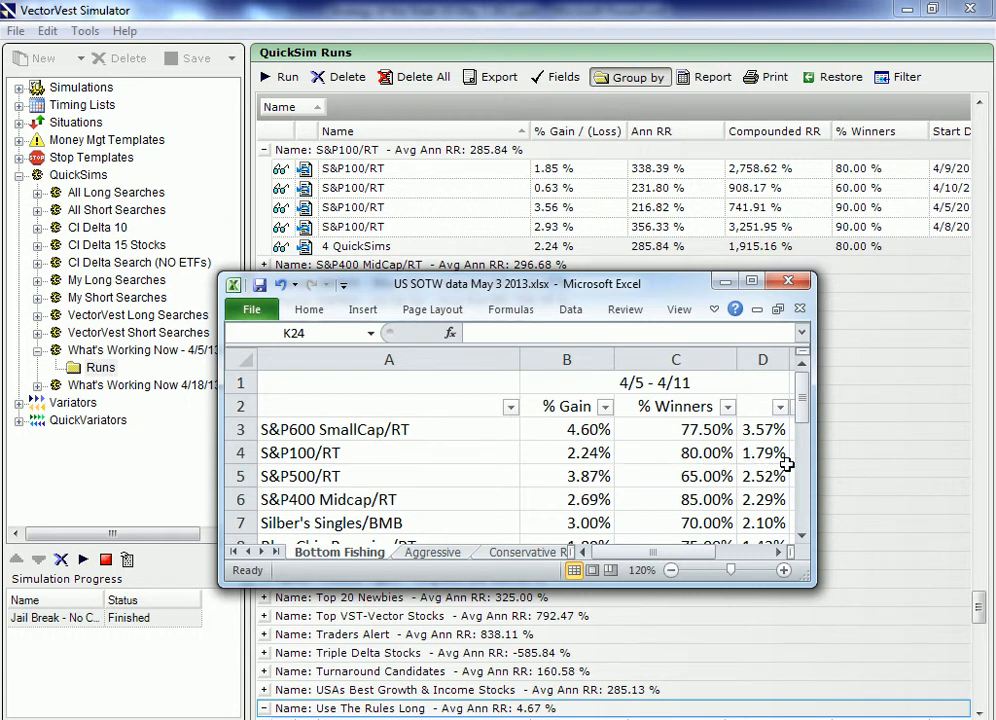
mouse_move(830, 418)
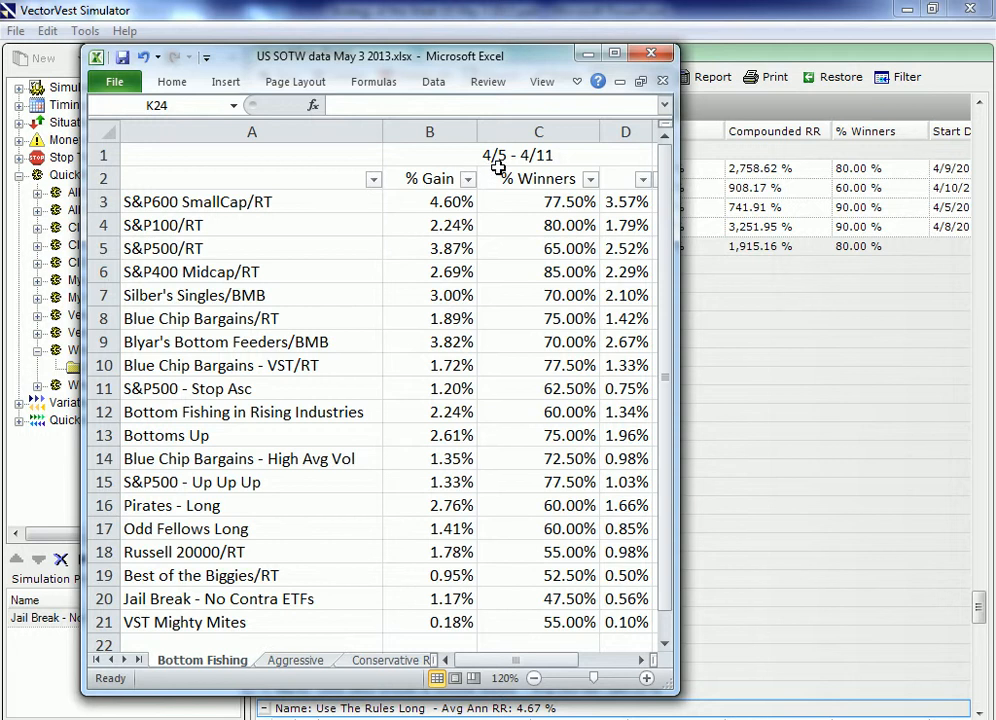
mouse_move(550, 160)
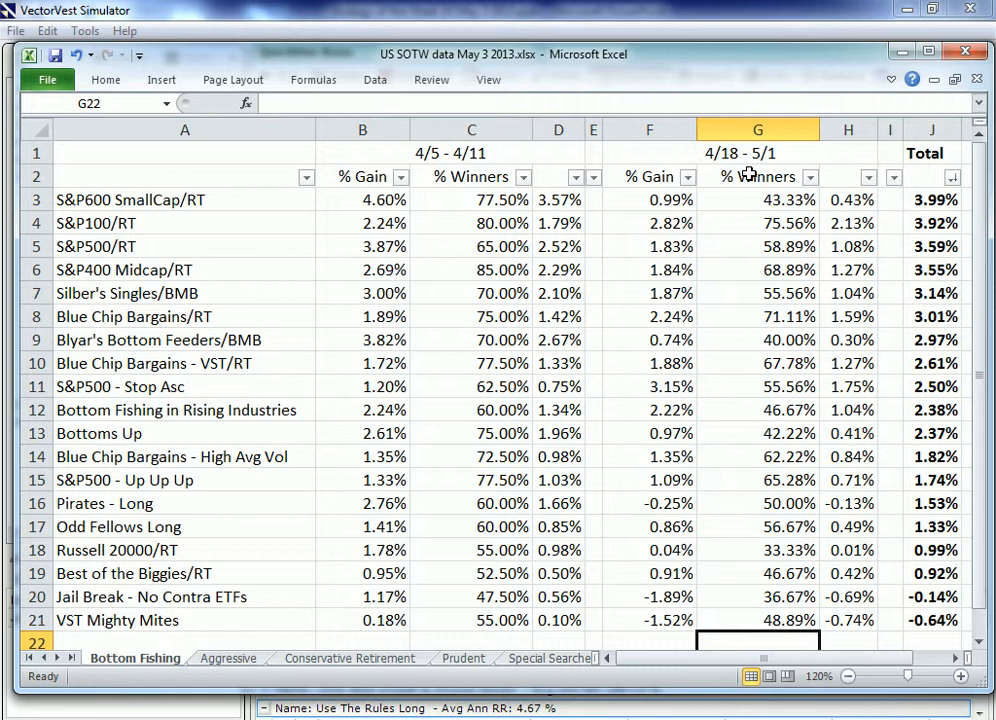
mouse_move(944, 288)
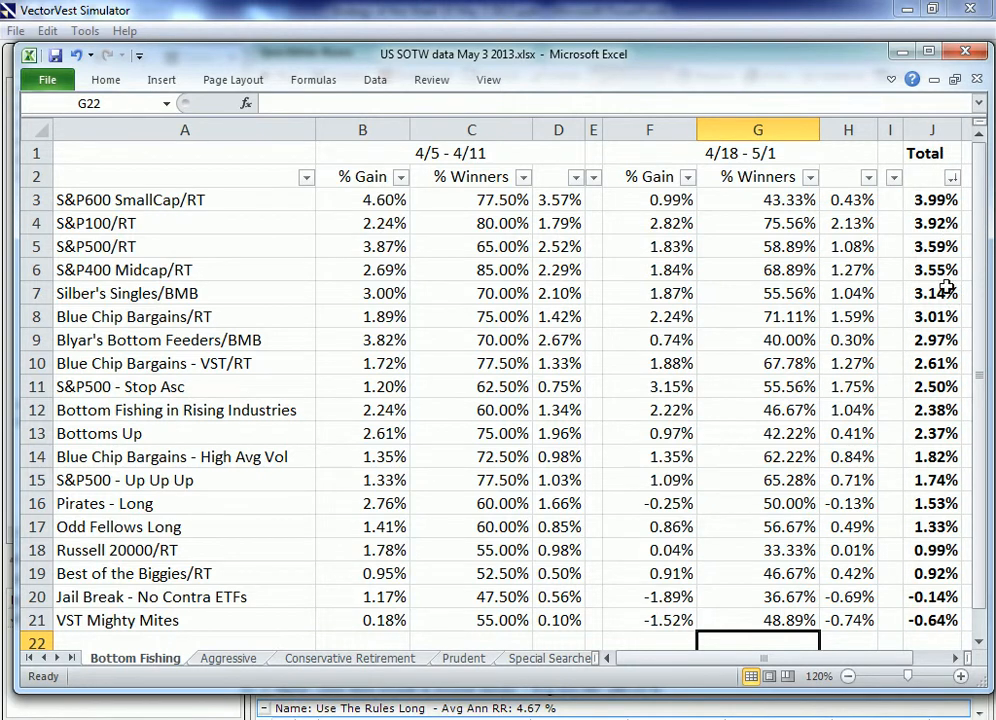
mouse_move(948, 310)
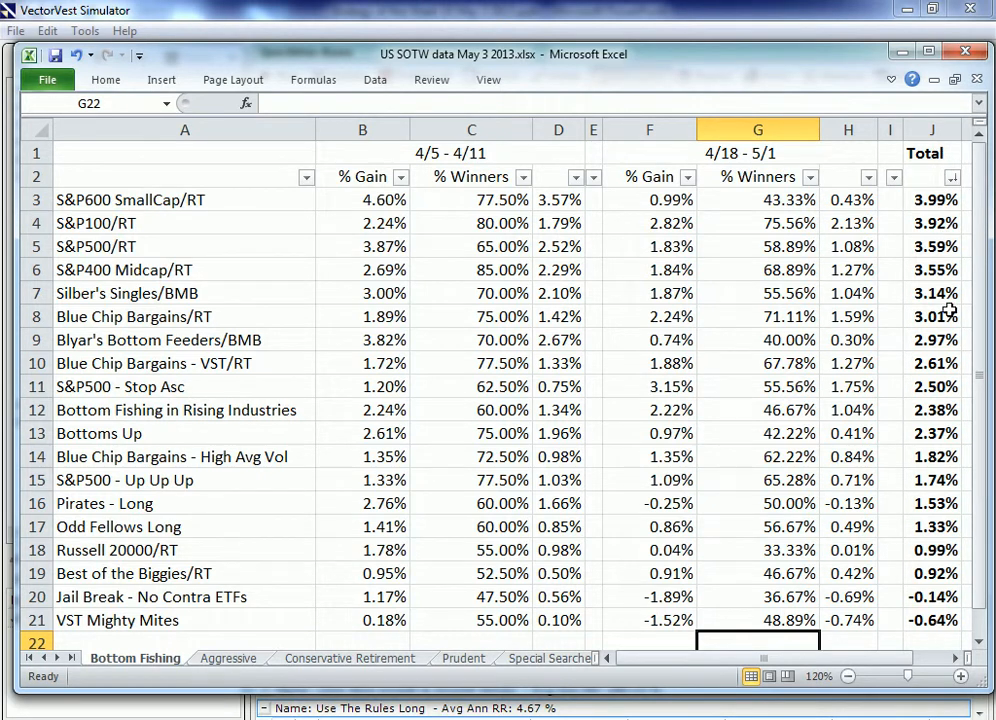
mouse_move(838, 240)
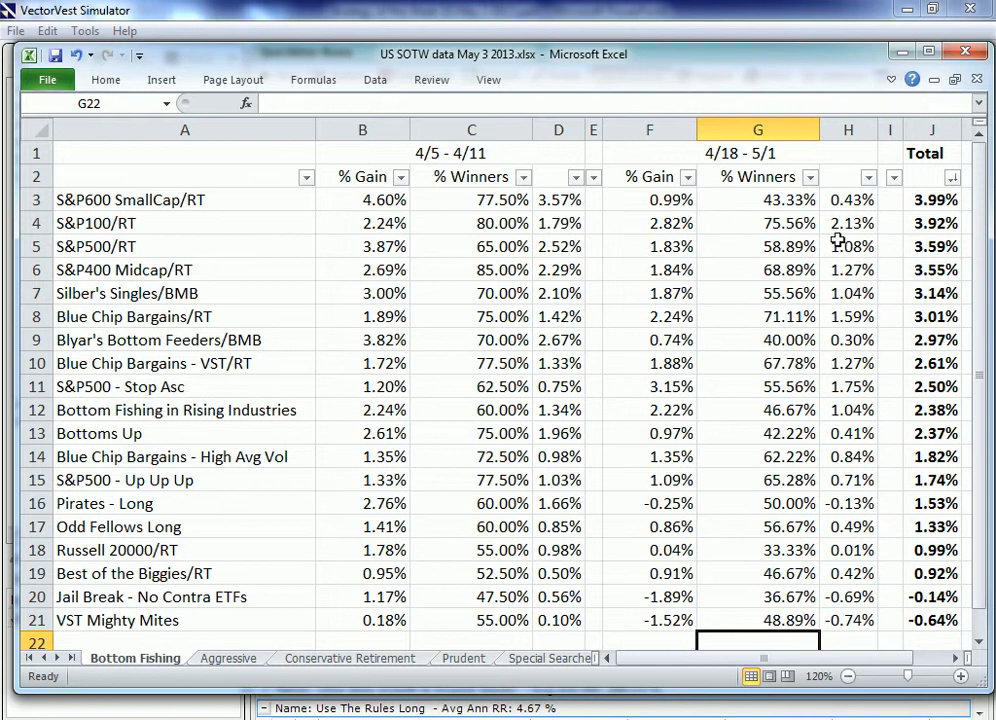
mouse_move(960, 192)
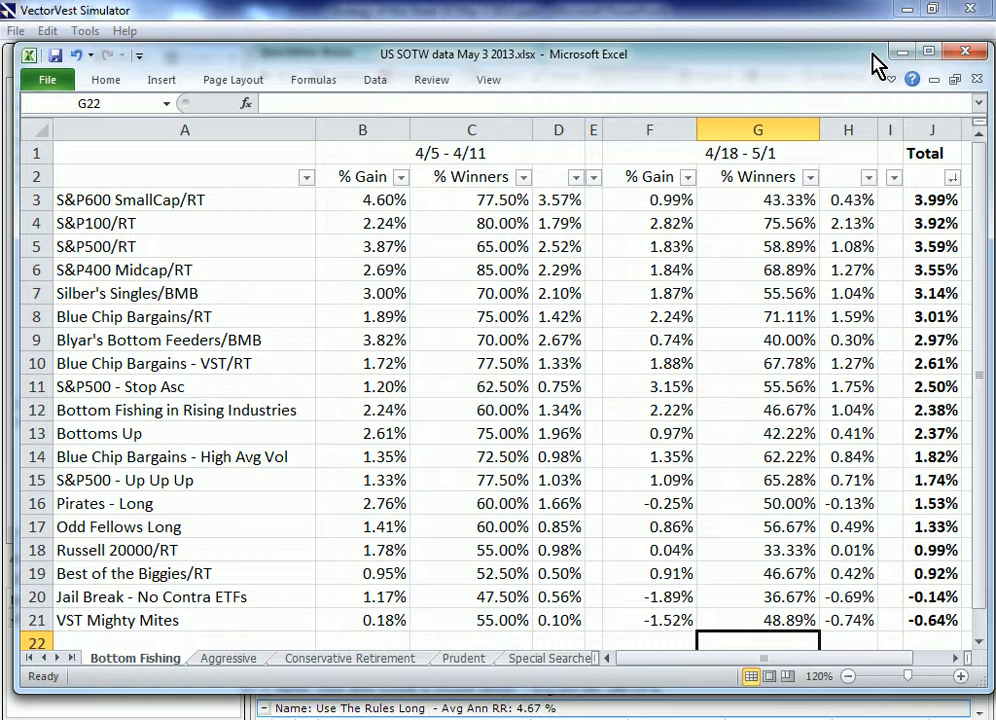
mouse_move(508, 282)
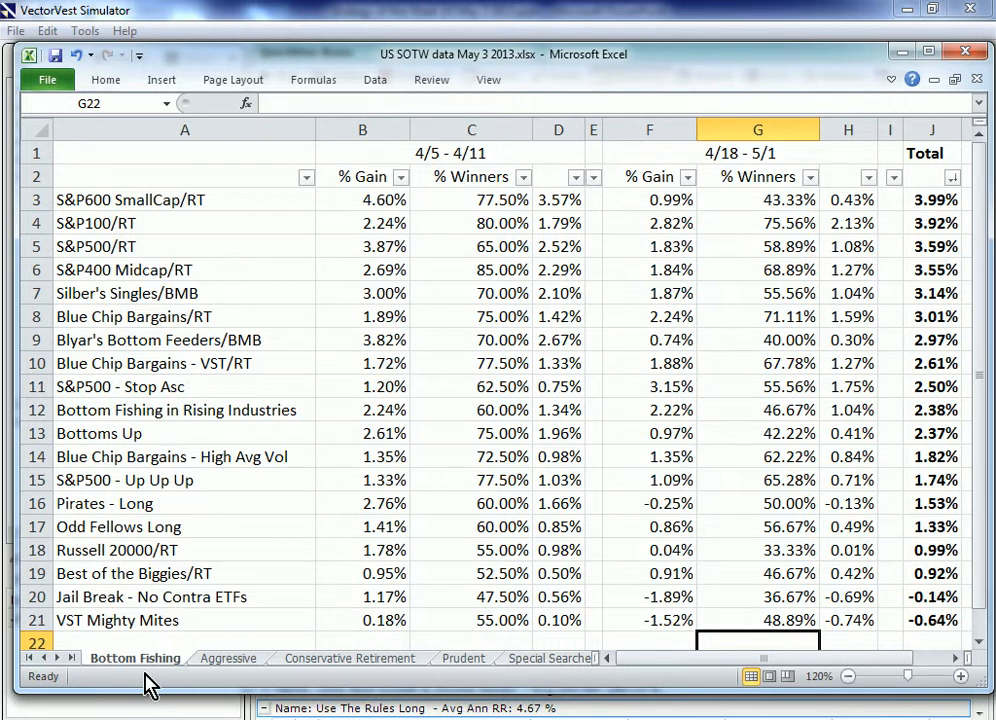
mouse_move(136, 680)
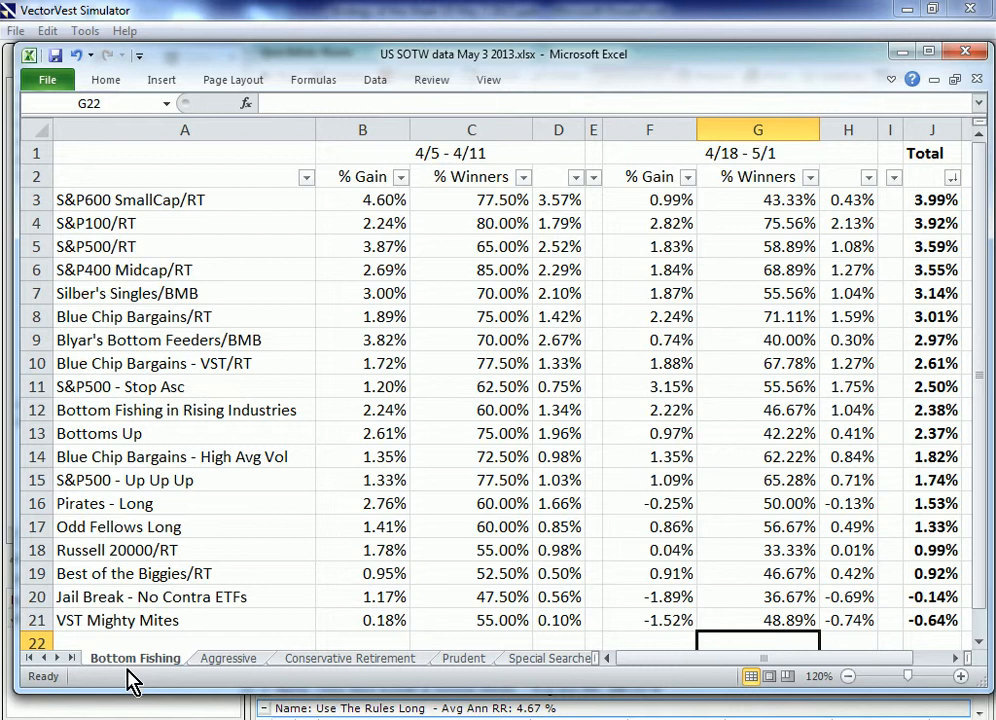
mouse_move(156, 668)
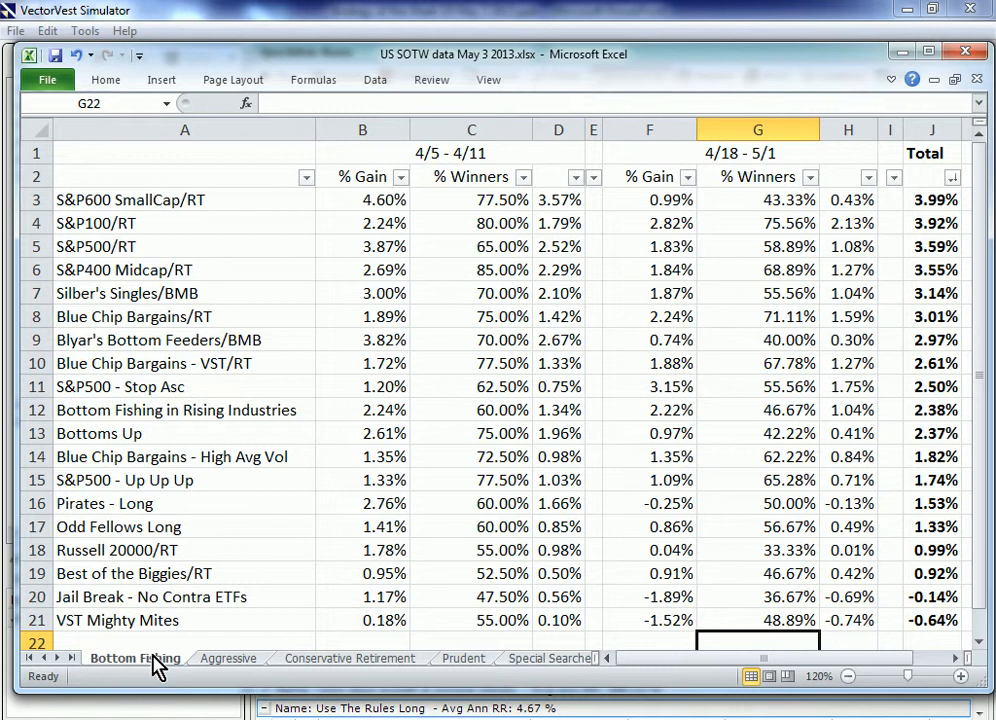
mouse_move(248, 672)
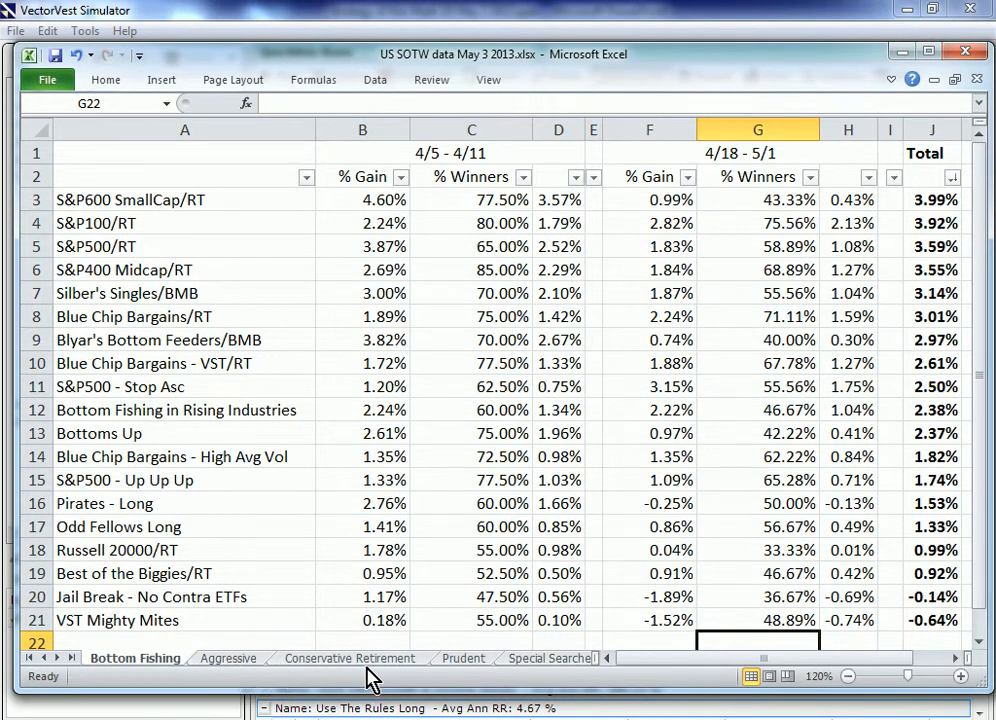
mouse_move(490, 684)
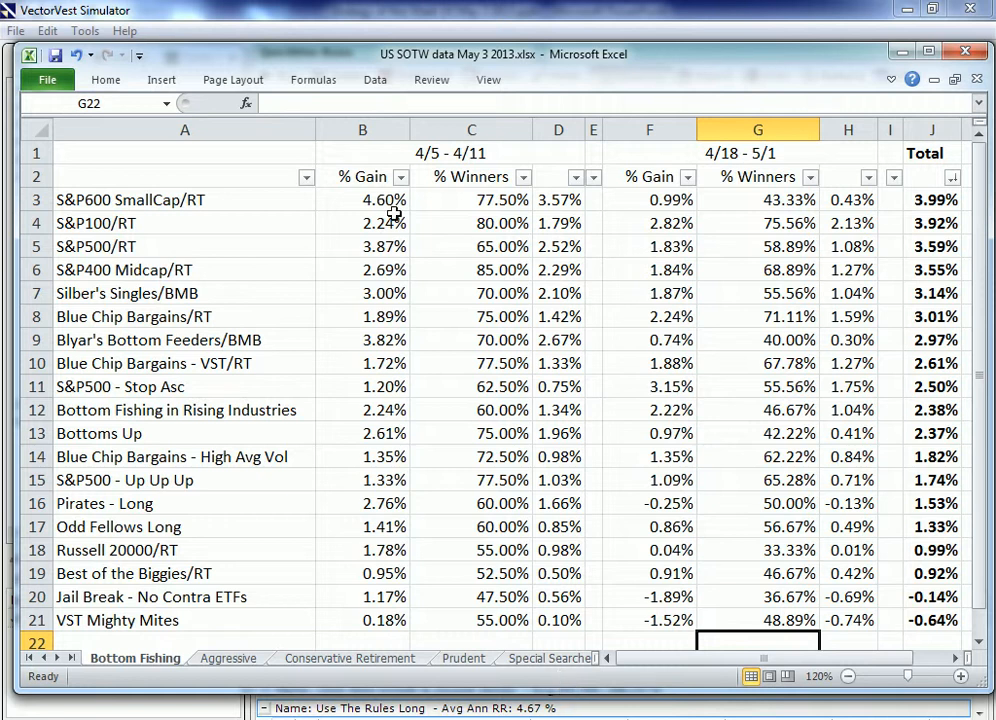
mouse_move(476, 210)
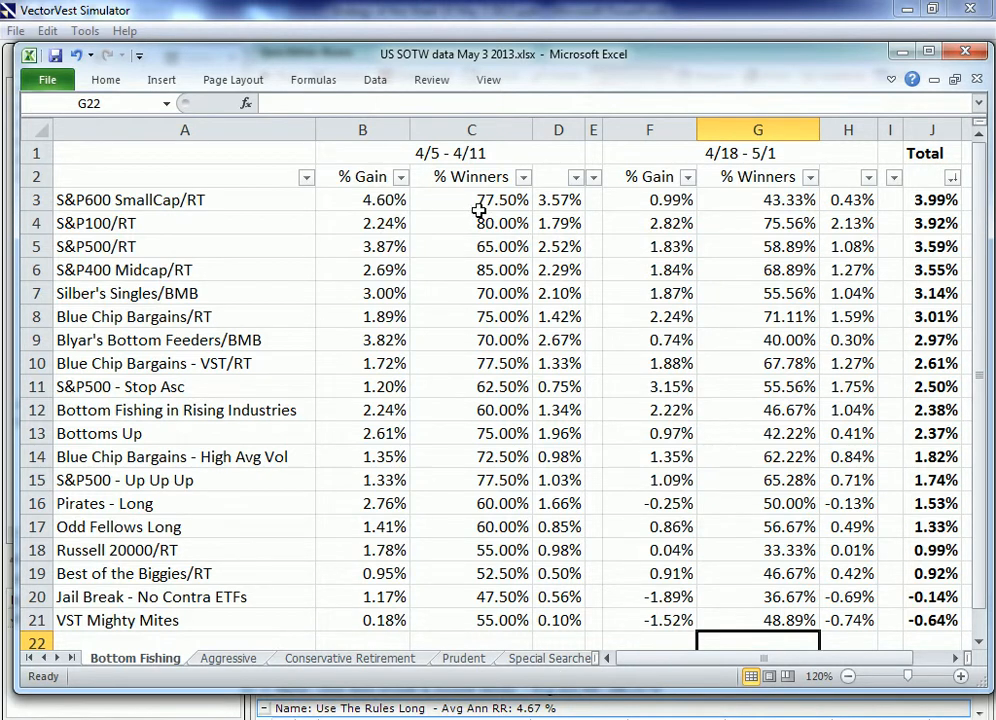
mouse_move(476, 204)
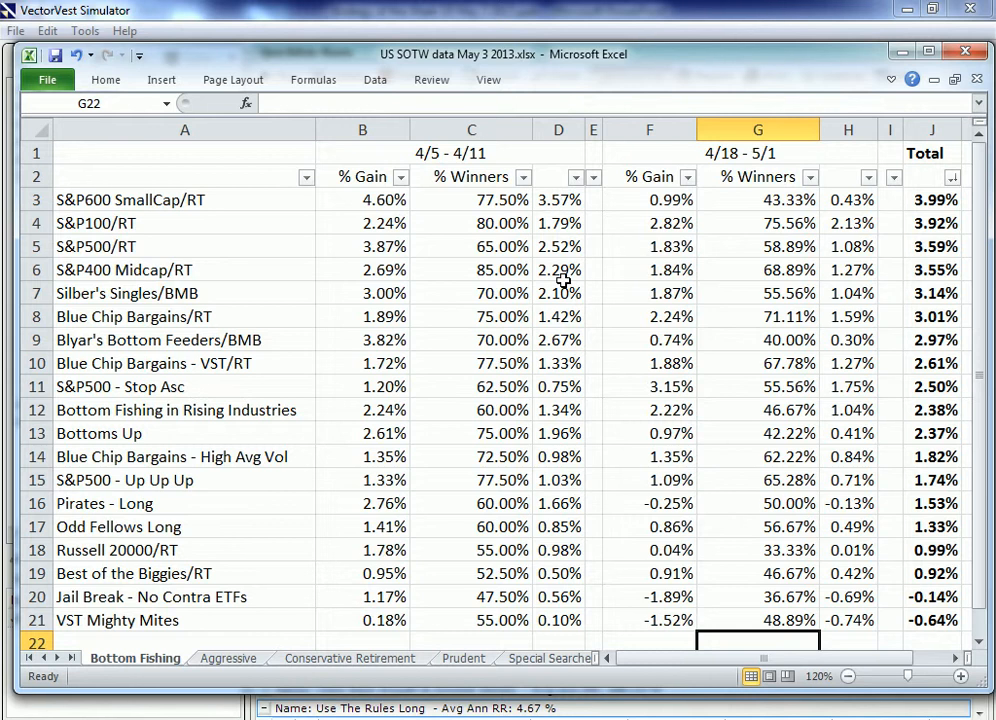
mouse_move(664, 224)
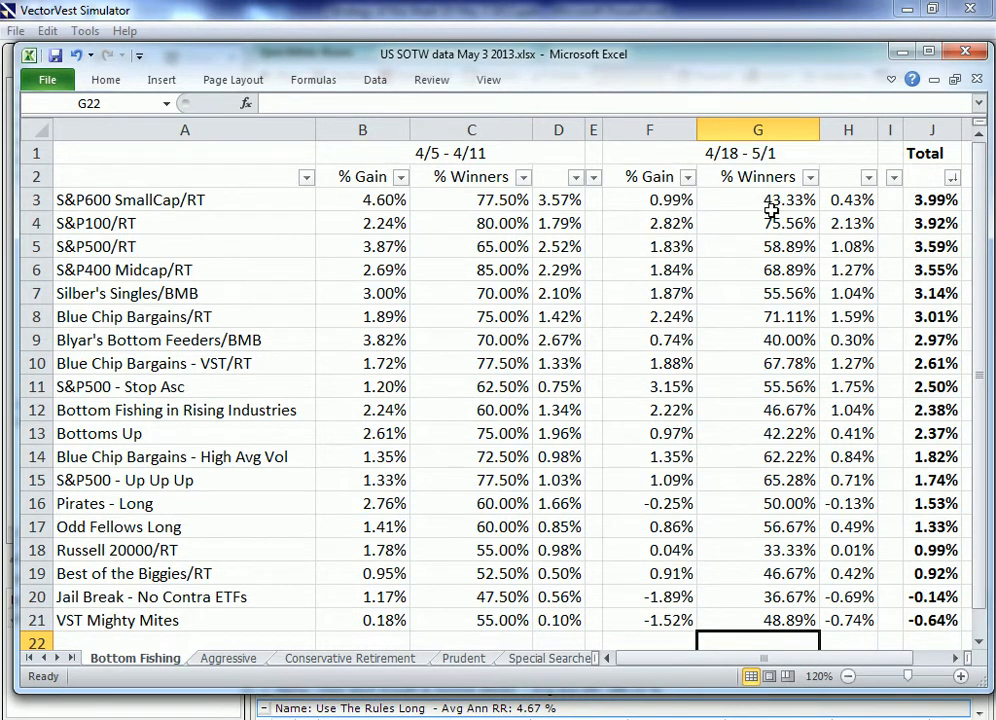
mouse_move(830, 212)
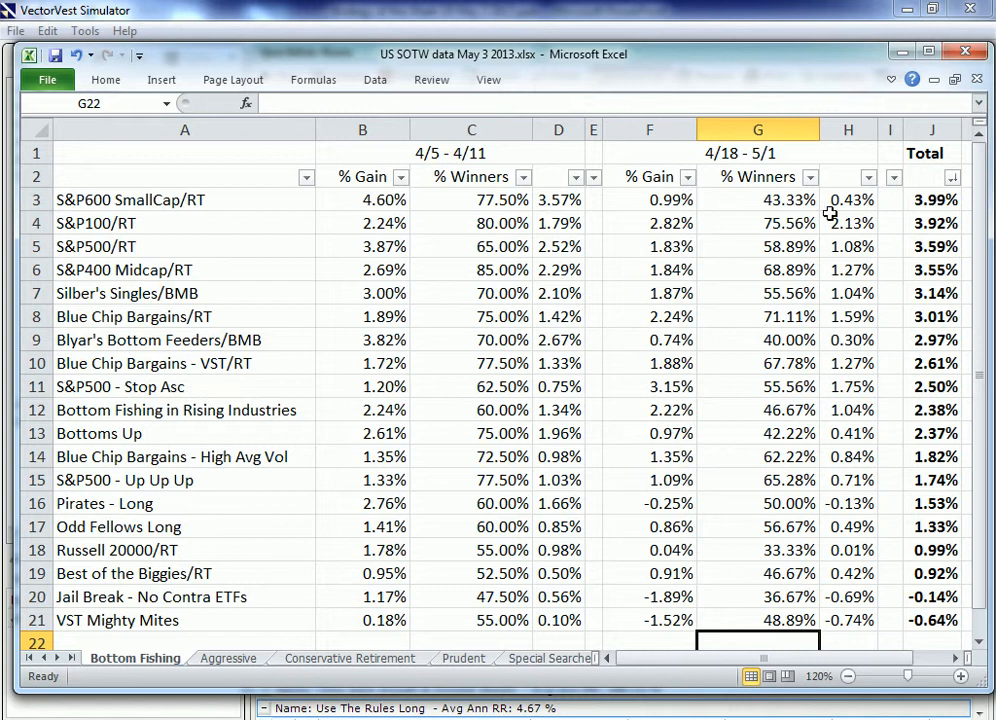
mouse_move(560, 188)
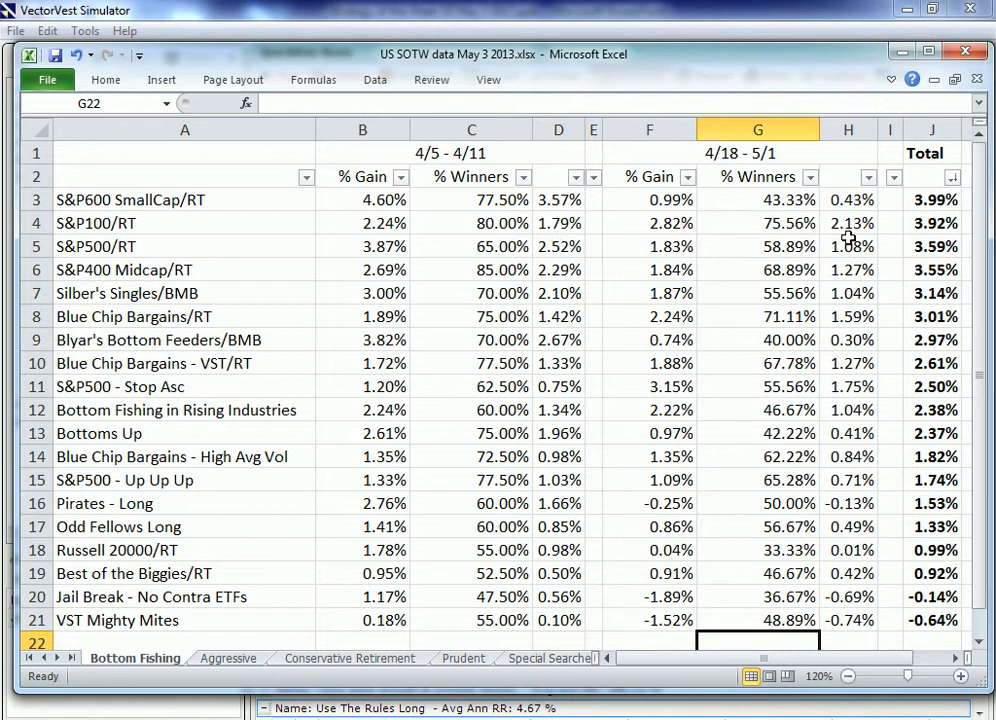
mouse_move(848, 72)
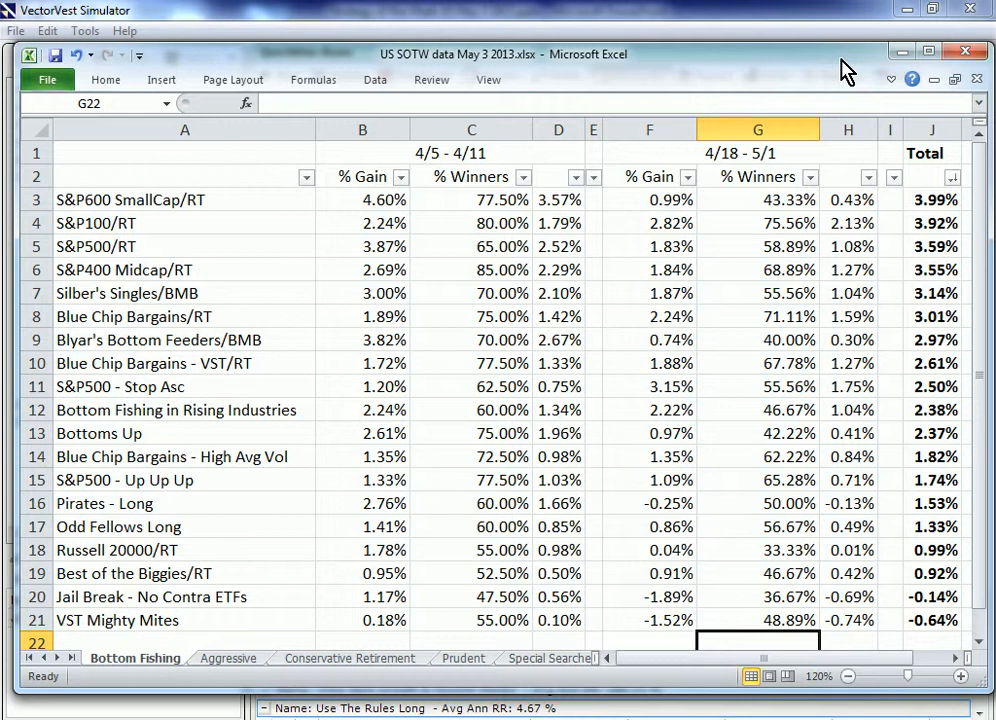
mouse_move(938, 156)
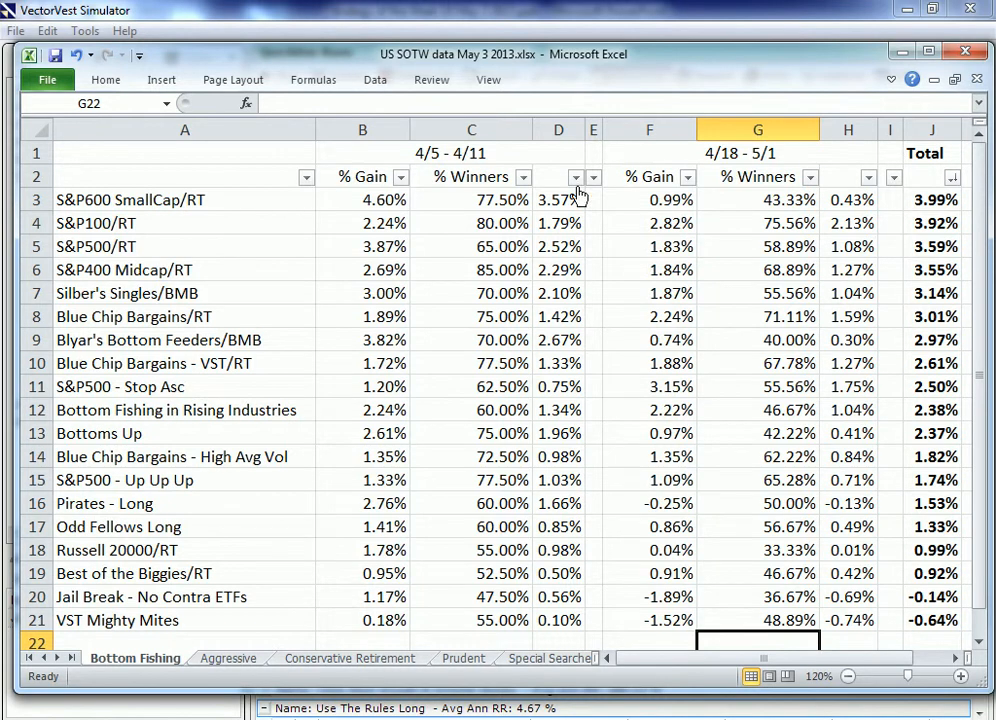
mouse_move(380, 276)
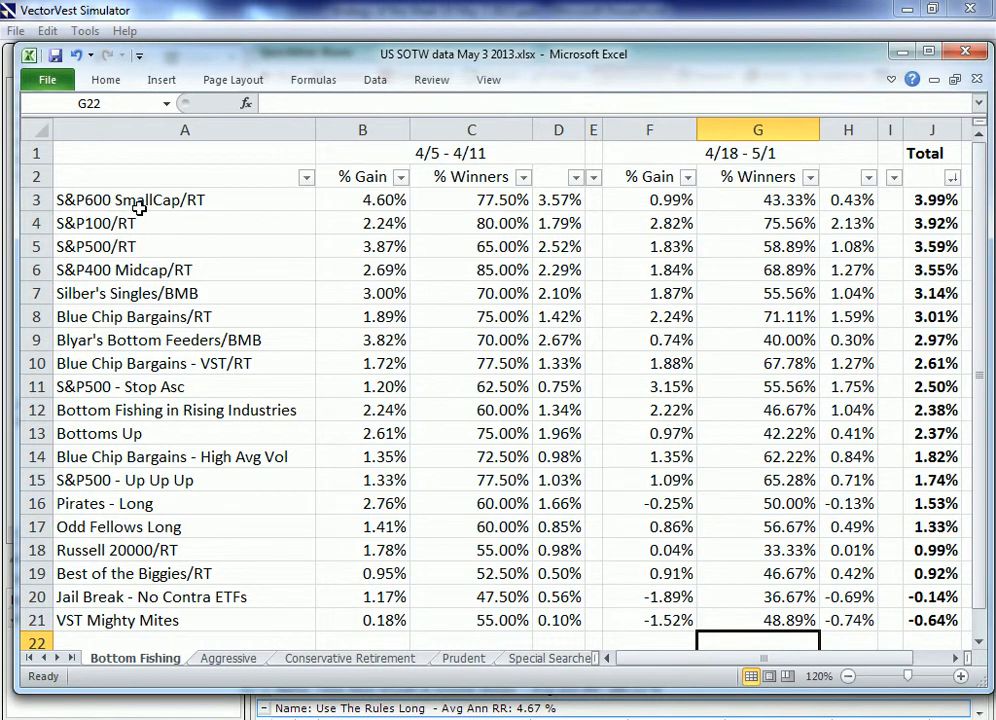
mouse_move(960, 220)
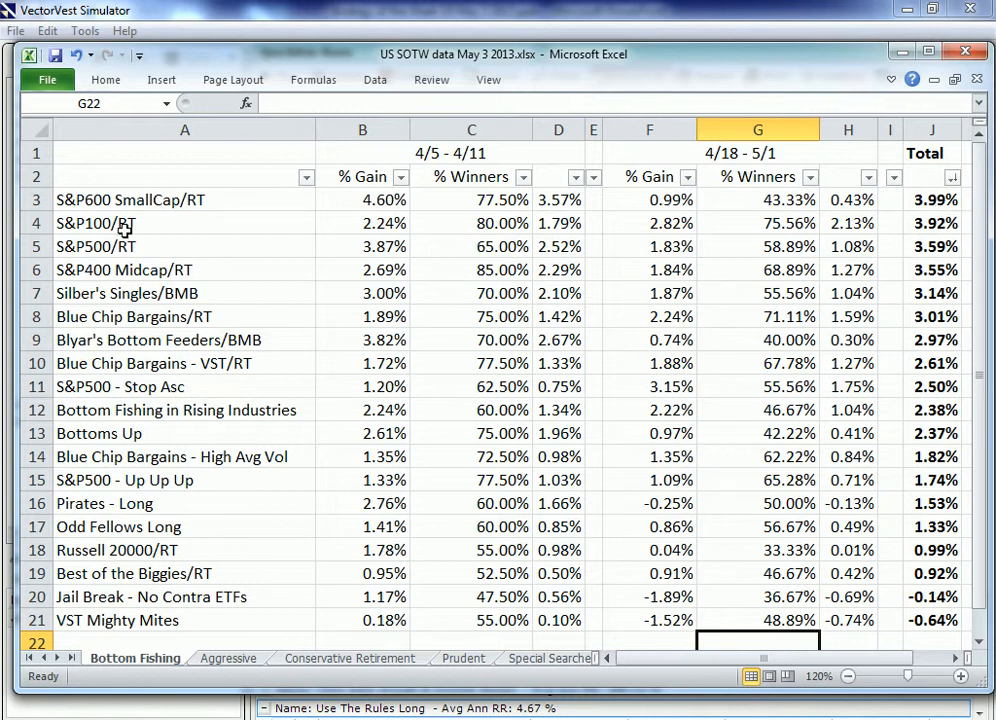
mouse_move(176, 228)
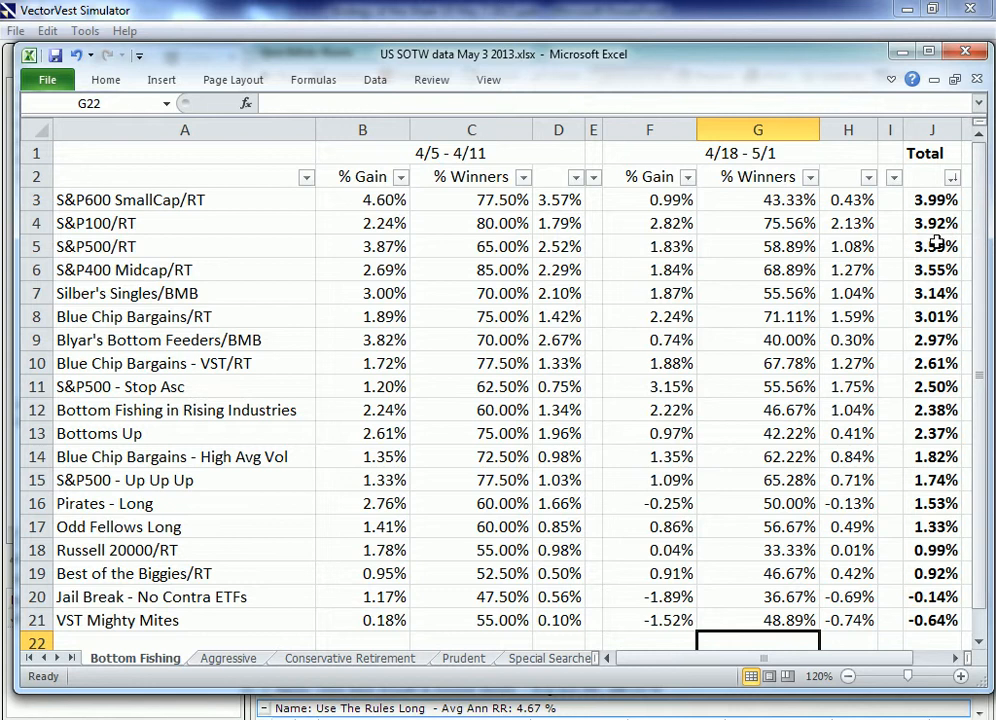
mouse_move(252, 504)
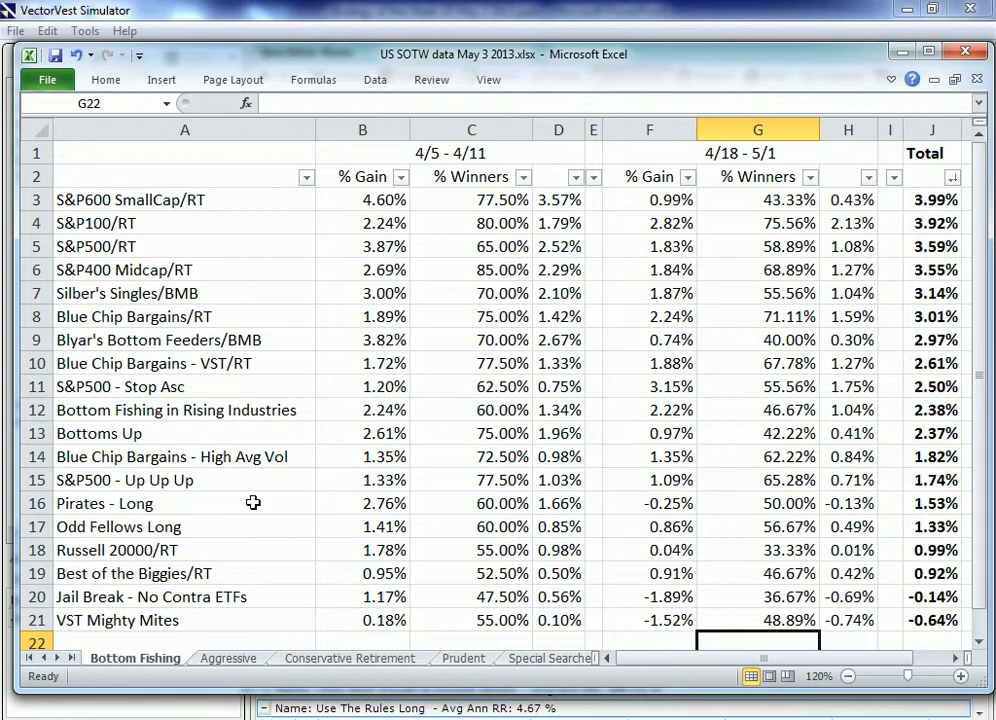